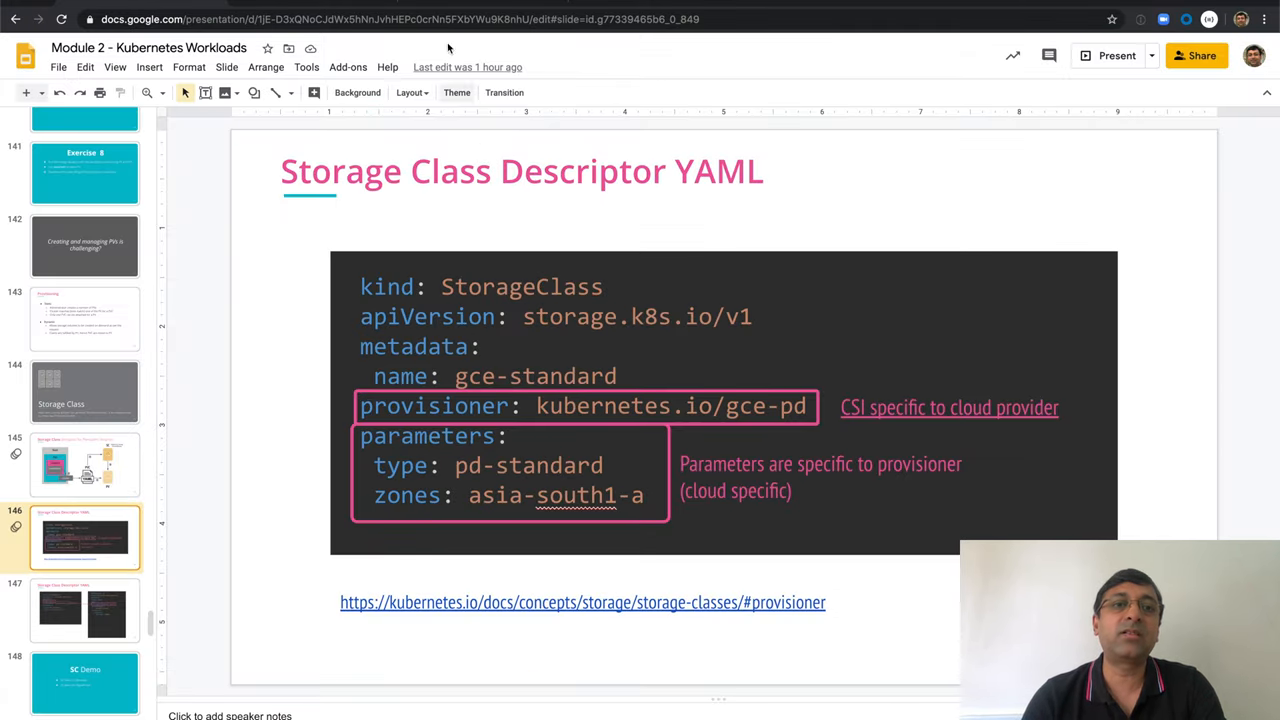
Open the Kubernetes storage class provisioner docs and jump to the AWS EBS configuration example.
{"action": "left_click", "coordinate": [582, 602]}
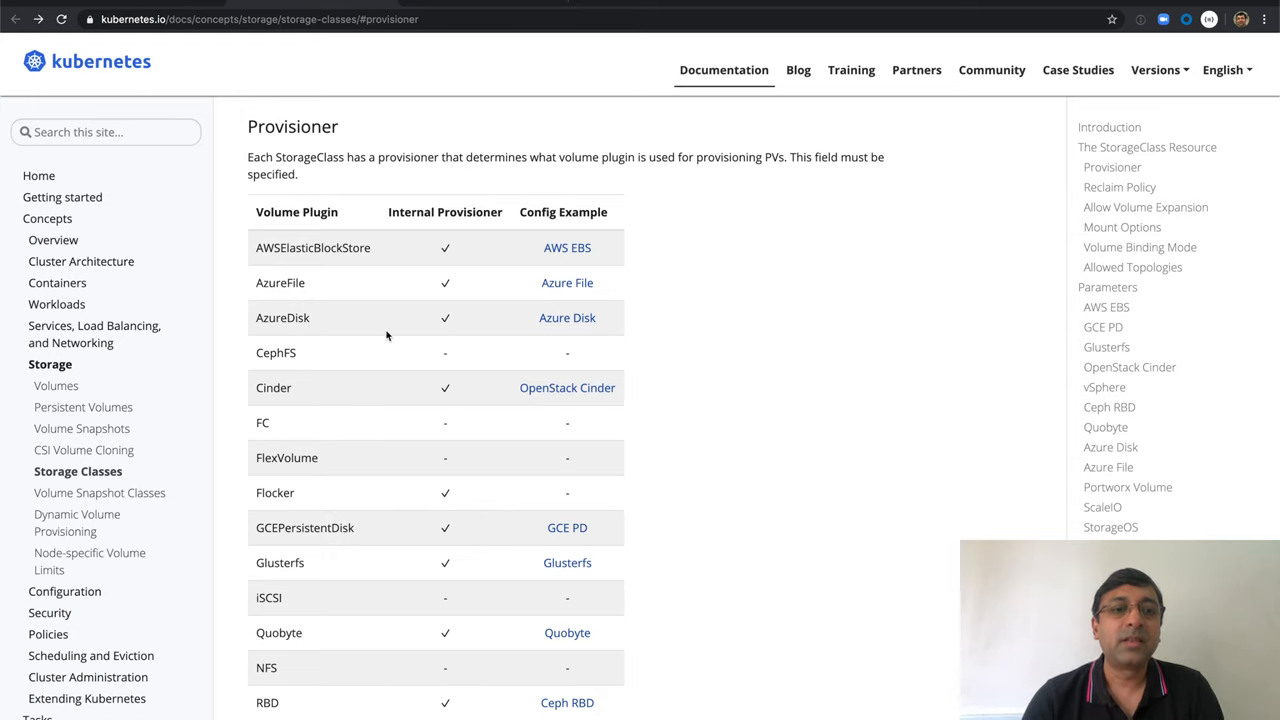
{"action": "mouse_move", "coordinate": [352, 454]}
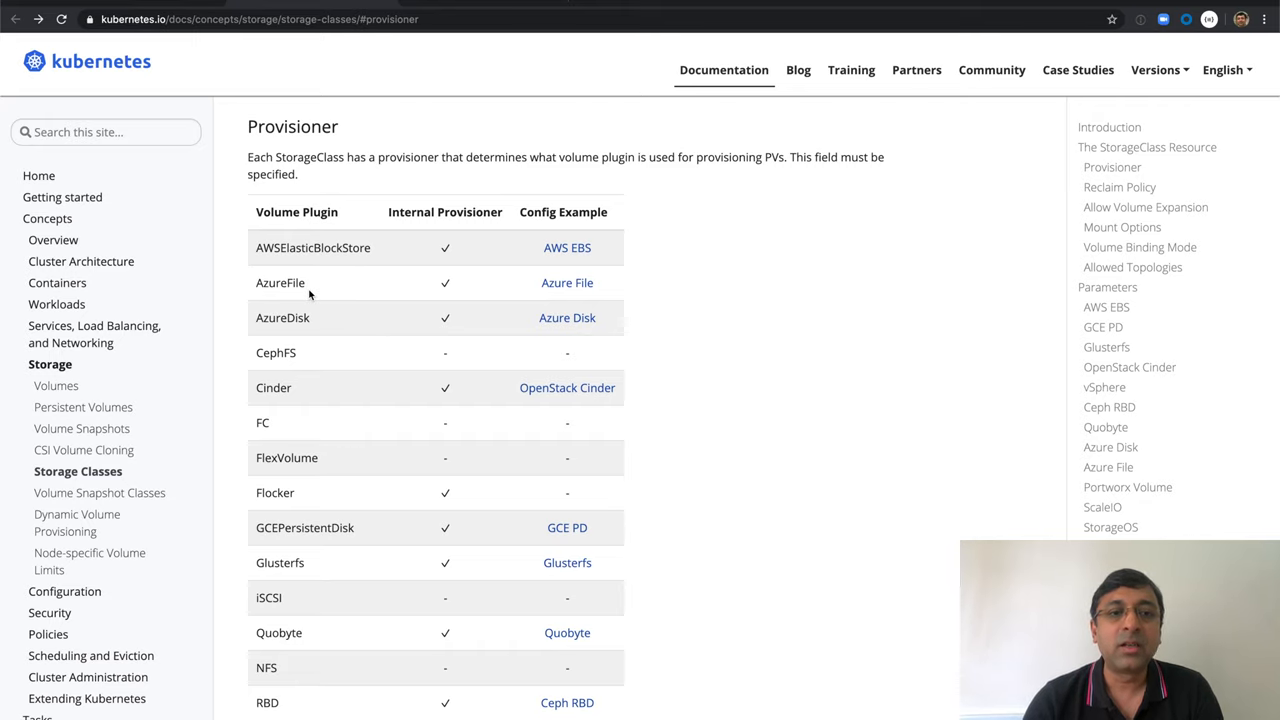
{"action": "scroll", "scroll_direction": "down", "scroll_amount": 3}
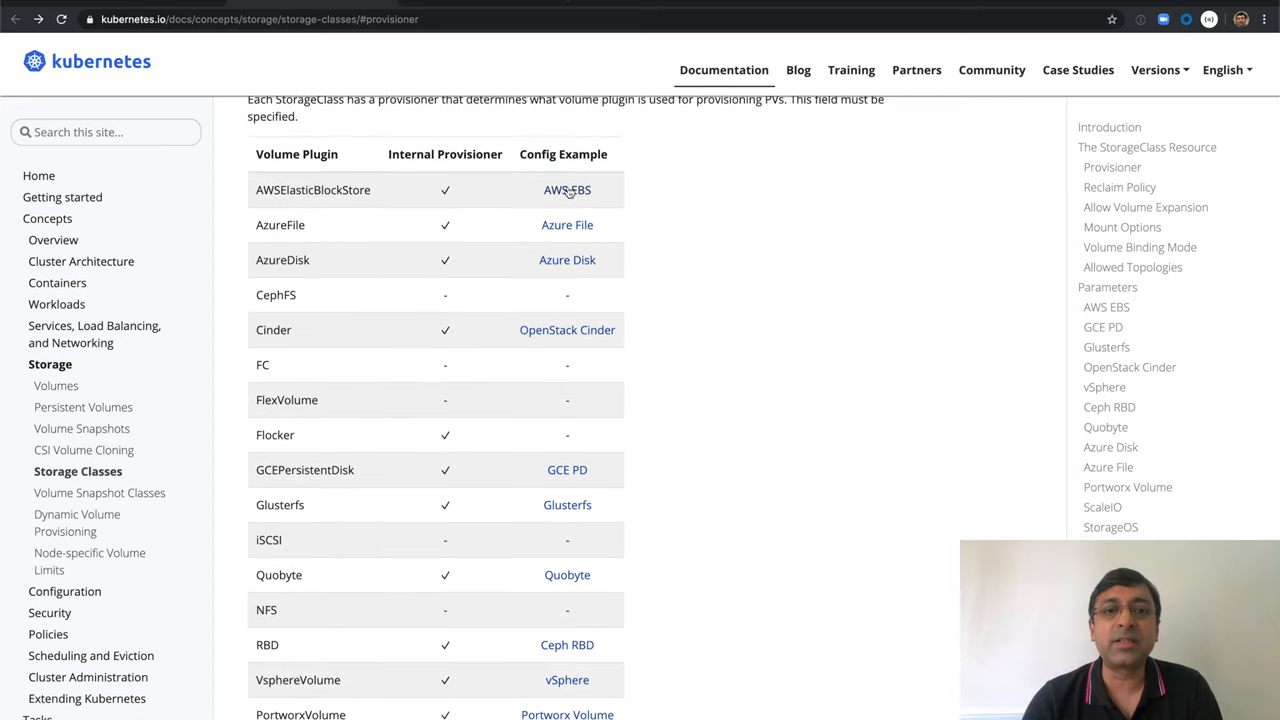
{"action": "left_click", "coordinate": [567, 189]}
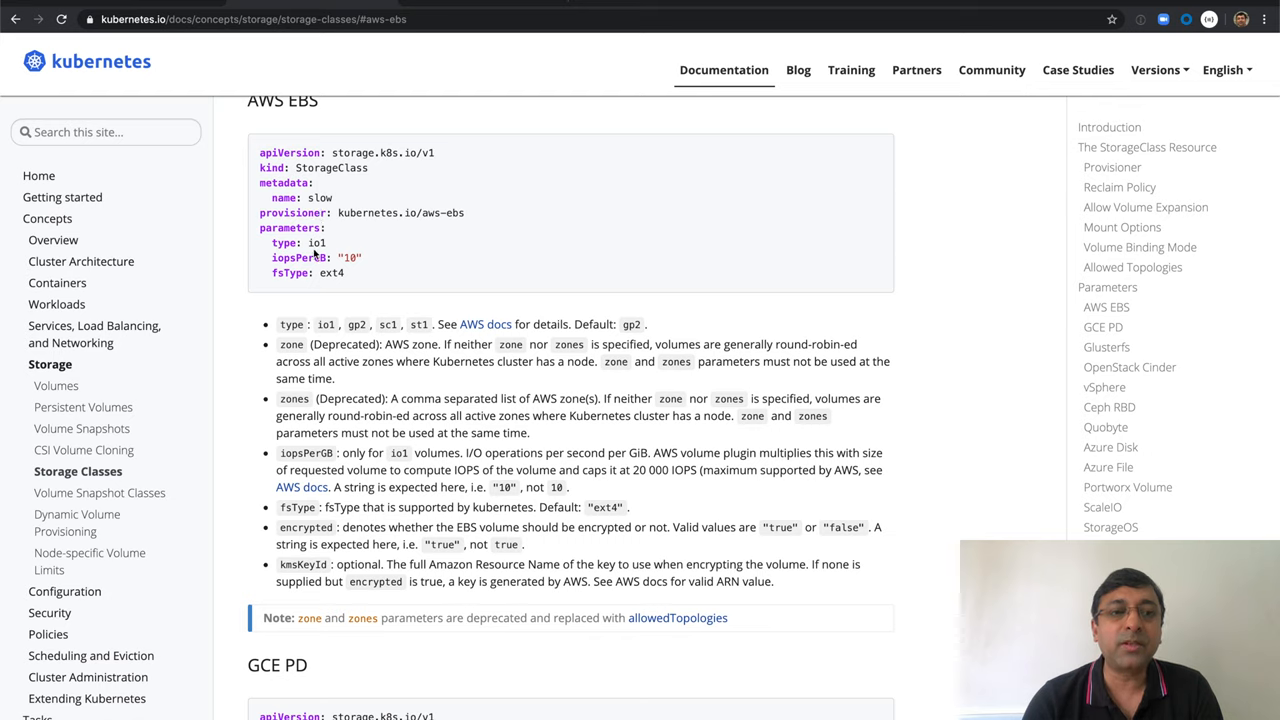
{"action": "mouse_move", "coordinate": [432, 336]}
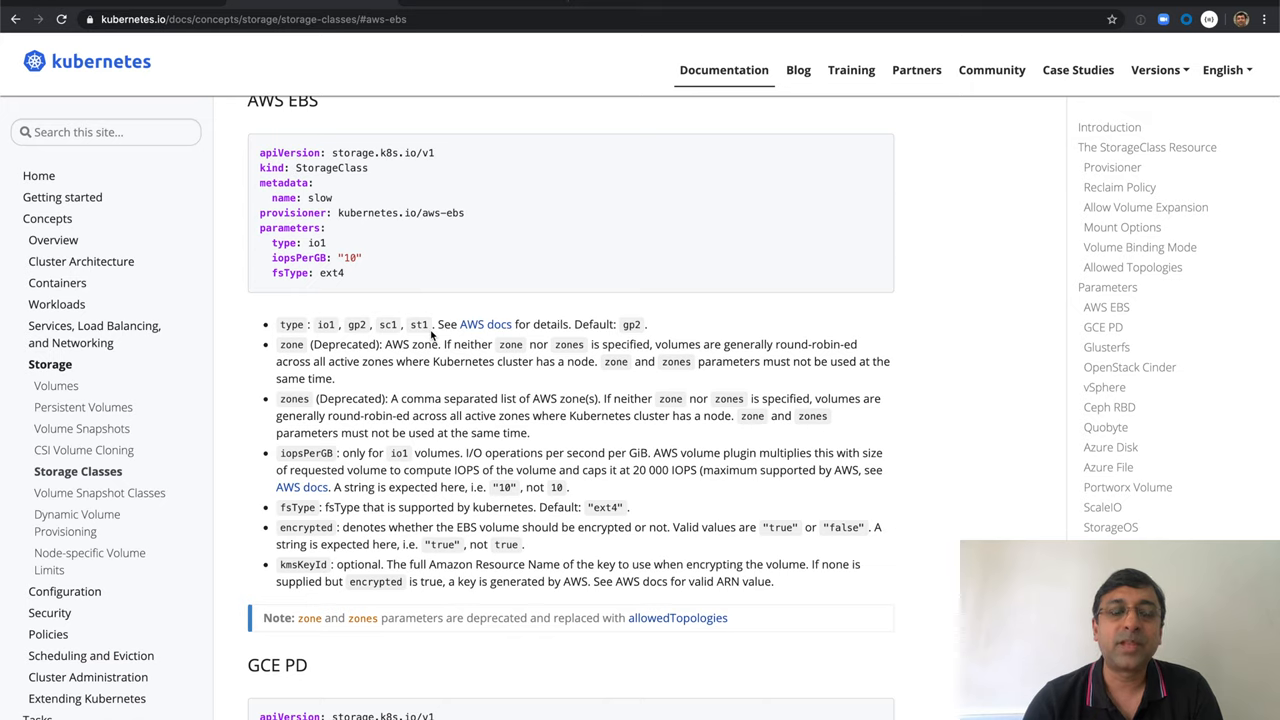
{"action": "mouse_move", "coordinate": [445, 333]}
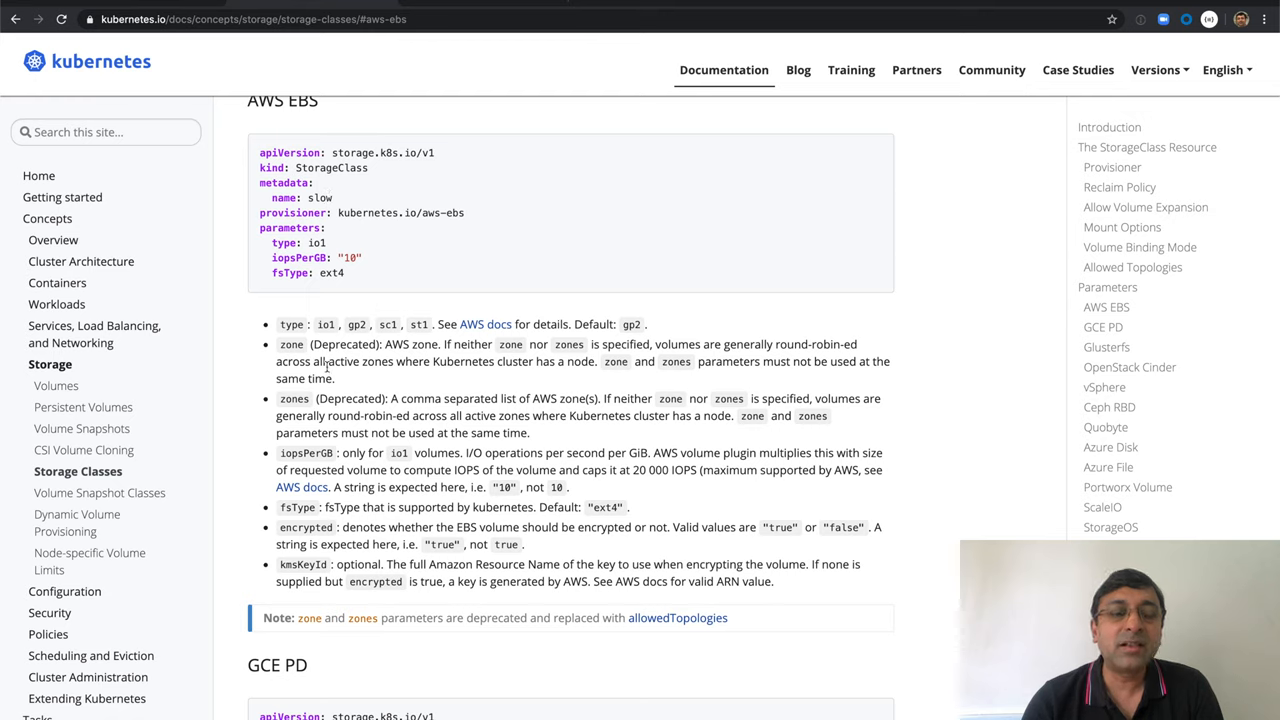
{"action": "mouse_move", "coordinate": [326, 380]}
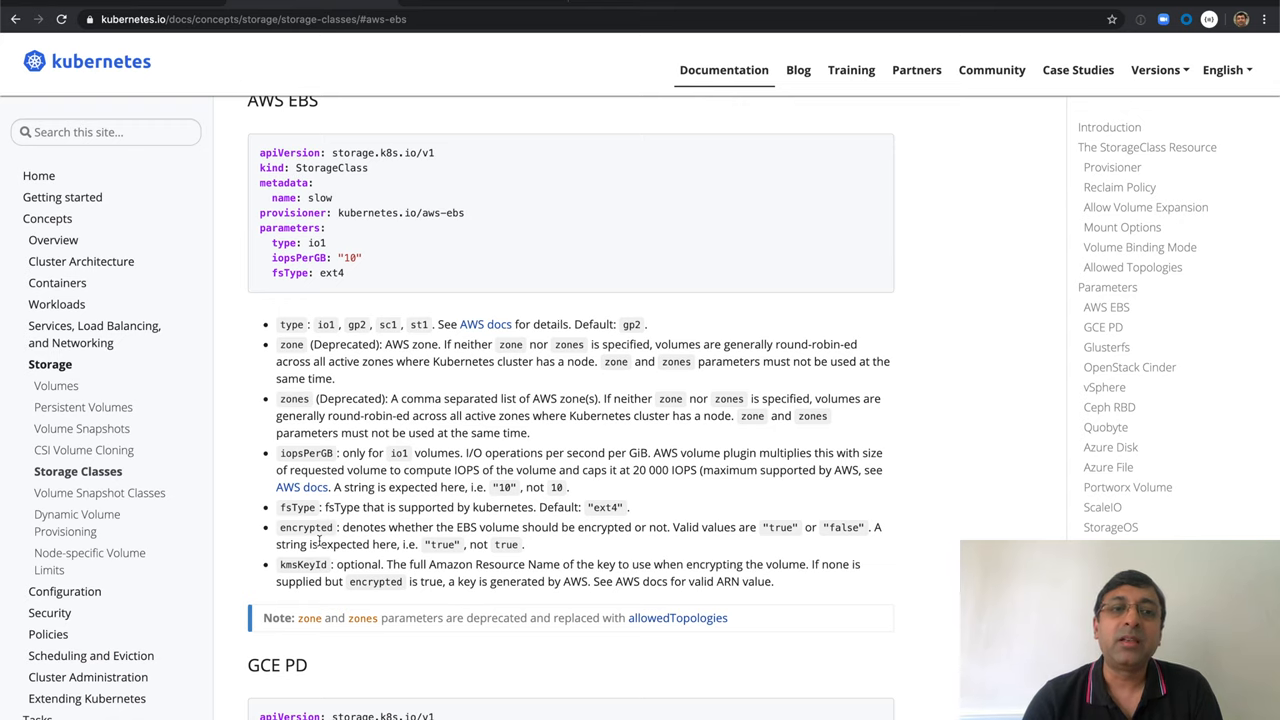
Scroll down to the GCE PD StorageClass example and its parameters, including replication-type.
{"action": "scroll", "scroll_direction": "down", "scroll_amount": 3}
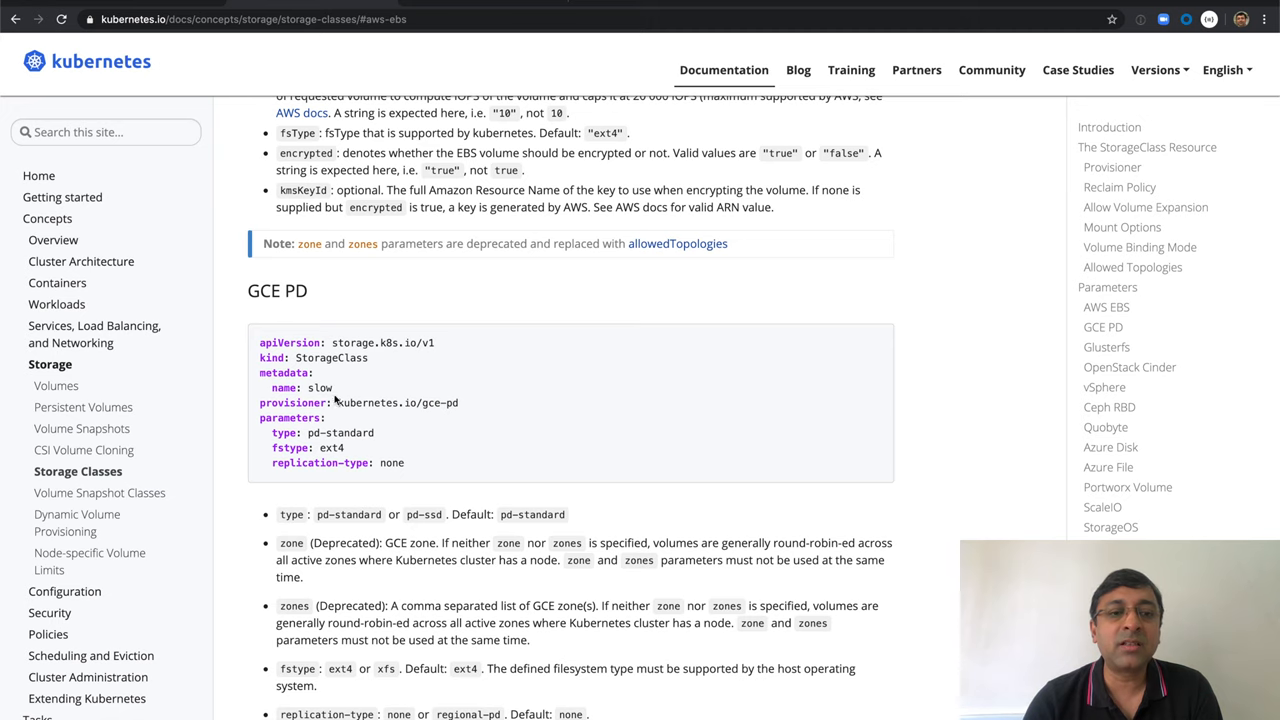
{"action": "scroll", "scroll_direction": "down", "scroll_amount": 3}
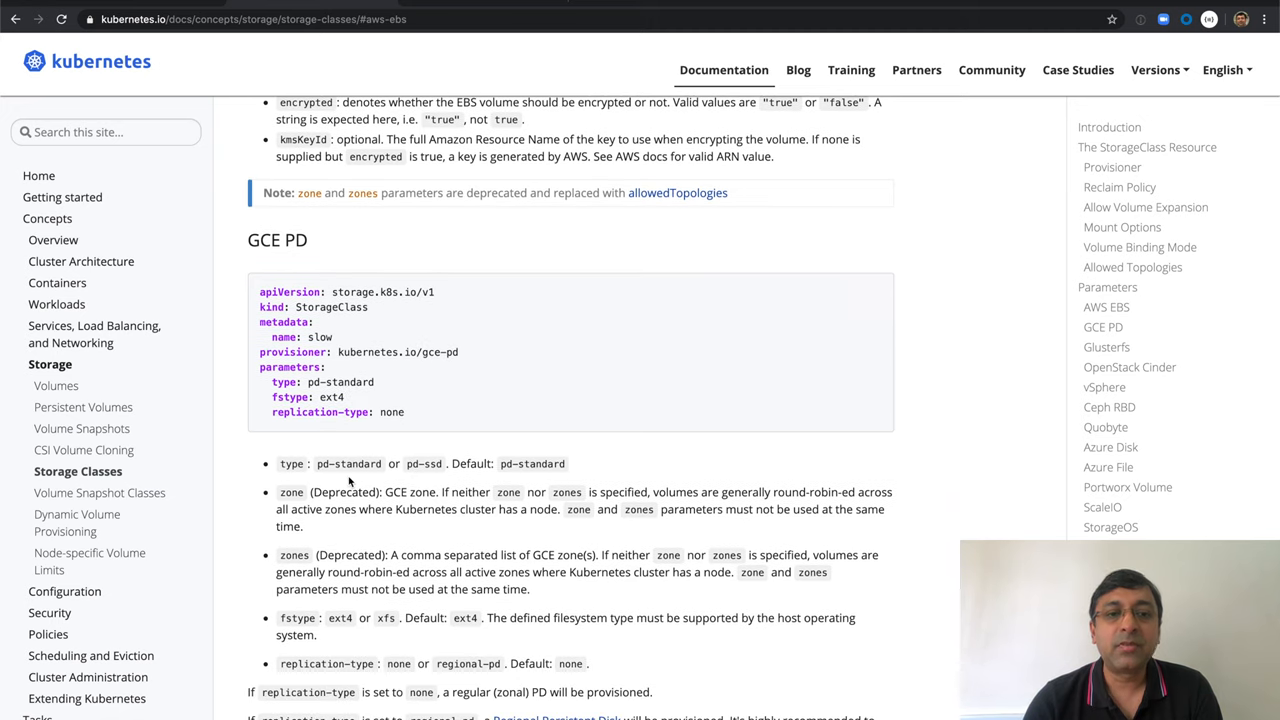
{"action": "mouse_move", "coordinate": [428, 476]}
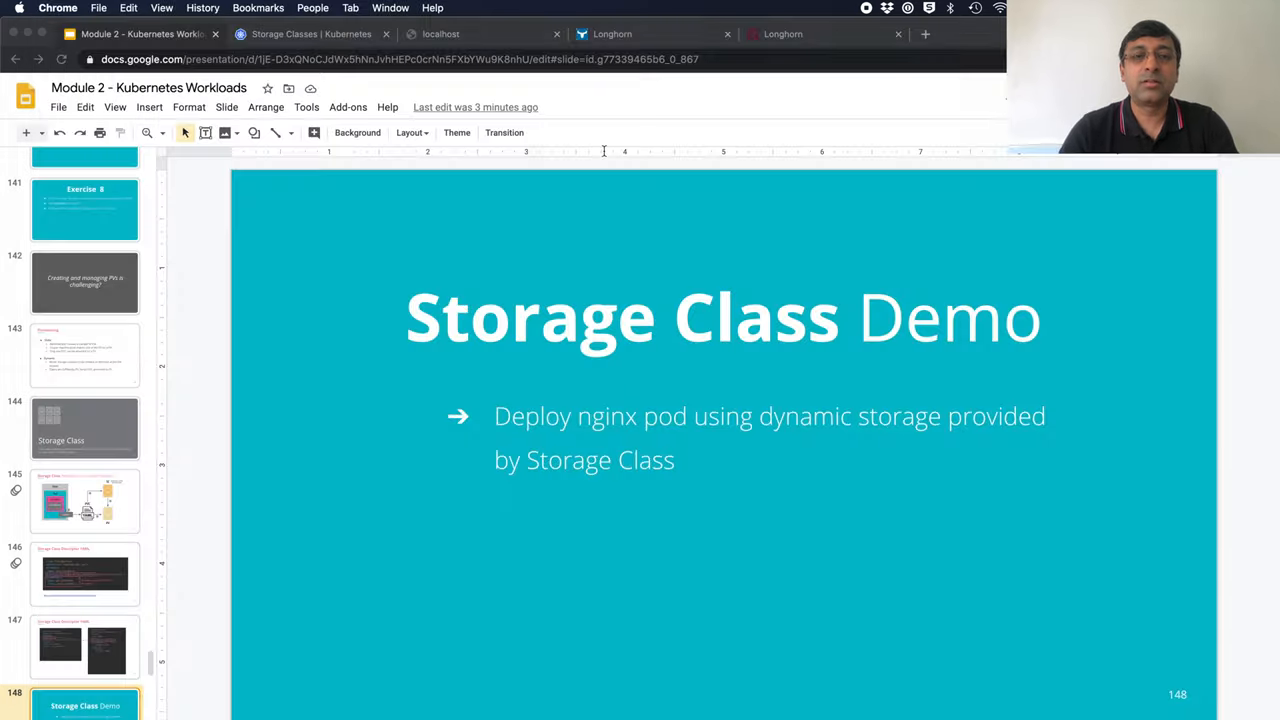
Bring up the Longhorn dashboard showing no volumes, 5.4 Gi schedulable storage and 3 nodes.
{"action": "left_click", "coordinate": [820, 33]}
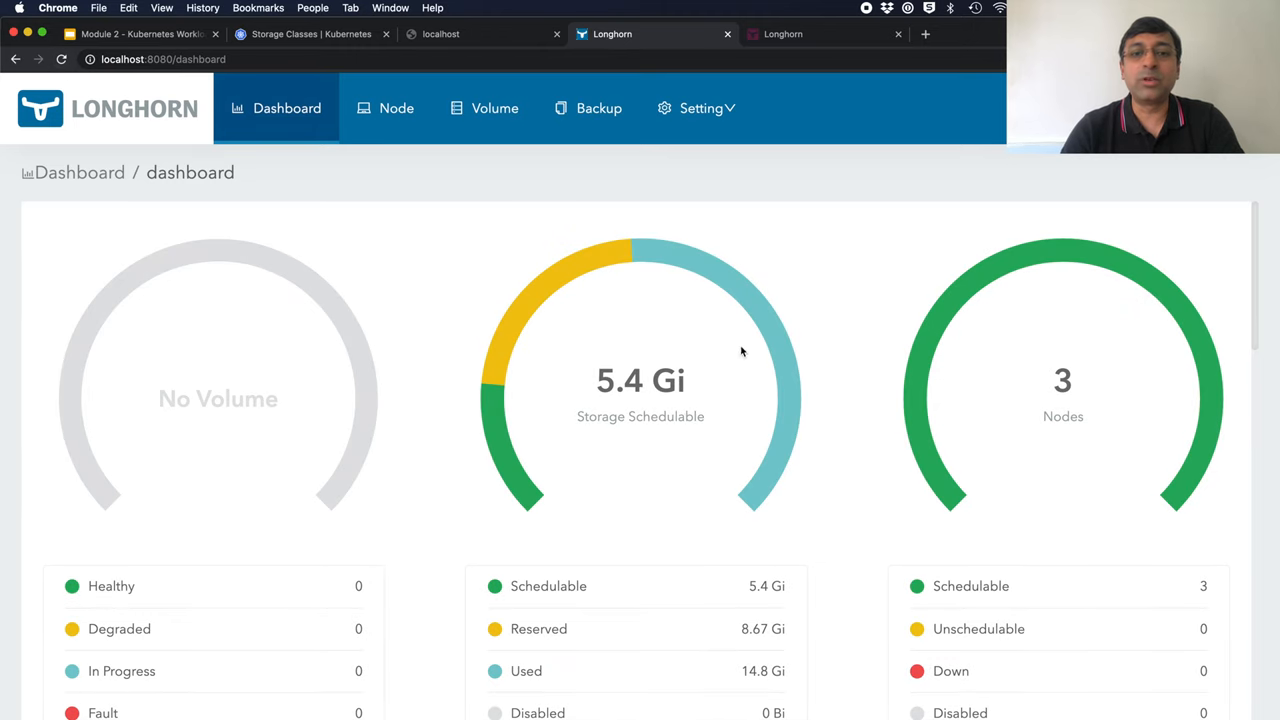
View Longhorn's node list: three ready, schedulable nodes with 6.74 Gi each.
{"action": "left_click", "coordinate": [396, 108]}
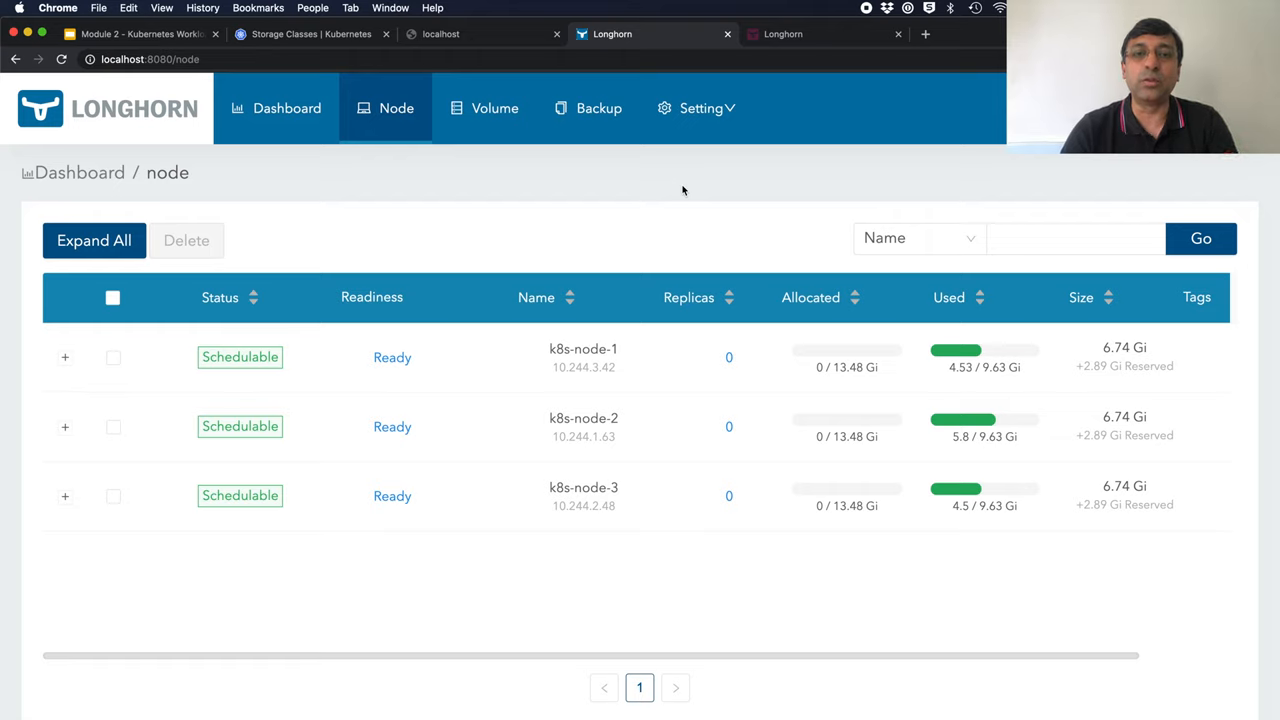
{"action": "mouse_move", "coordinate": [445, 207]}
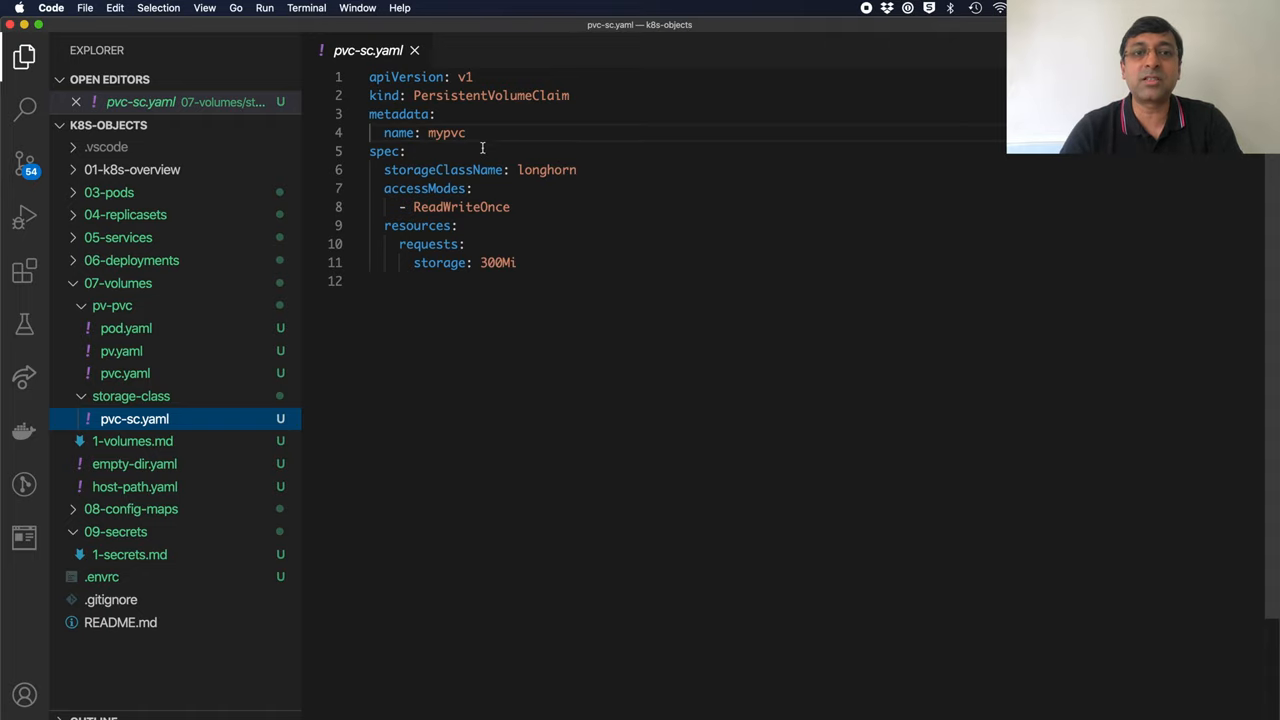
Review the nginx pod.yaml manifest under 07-volumes/pv-pvc that mounts the mypvc claim.
{"action": "left_click", "coordinate": [126, 328]}
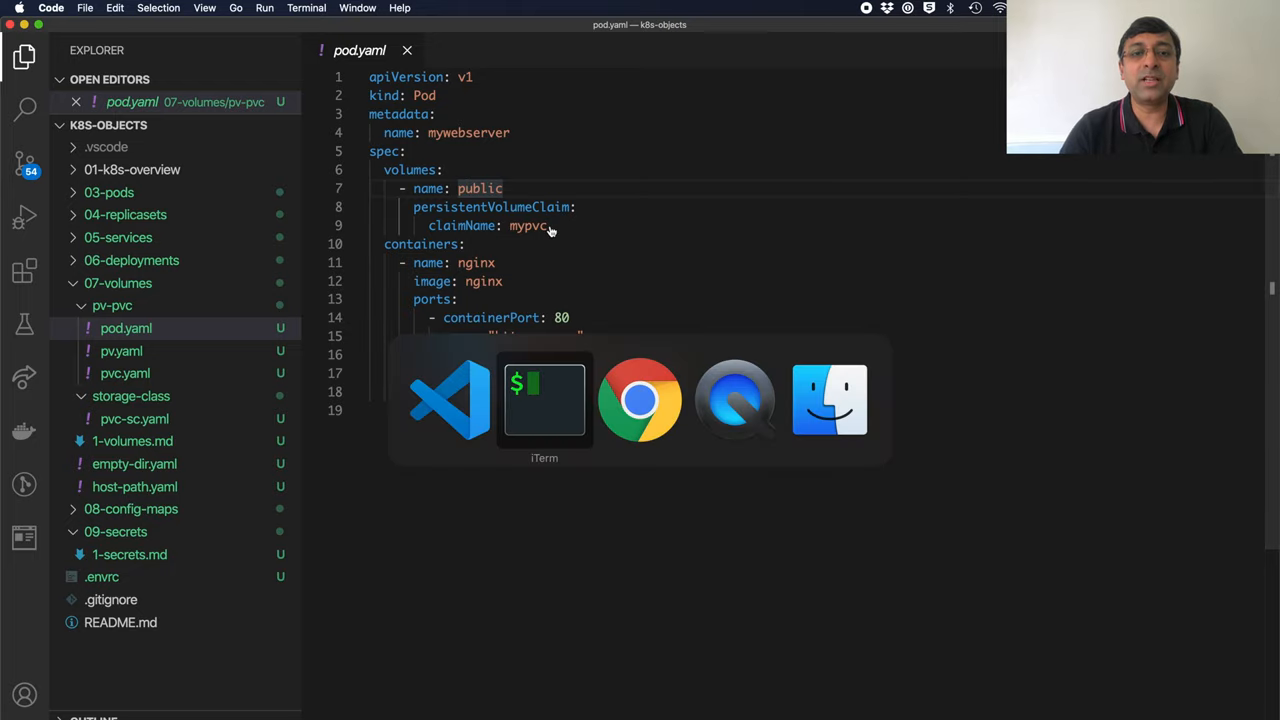
{"action": "left_click", "coordinate": [544, 399]}
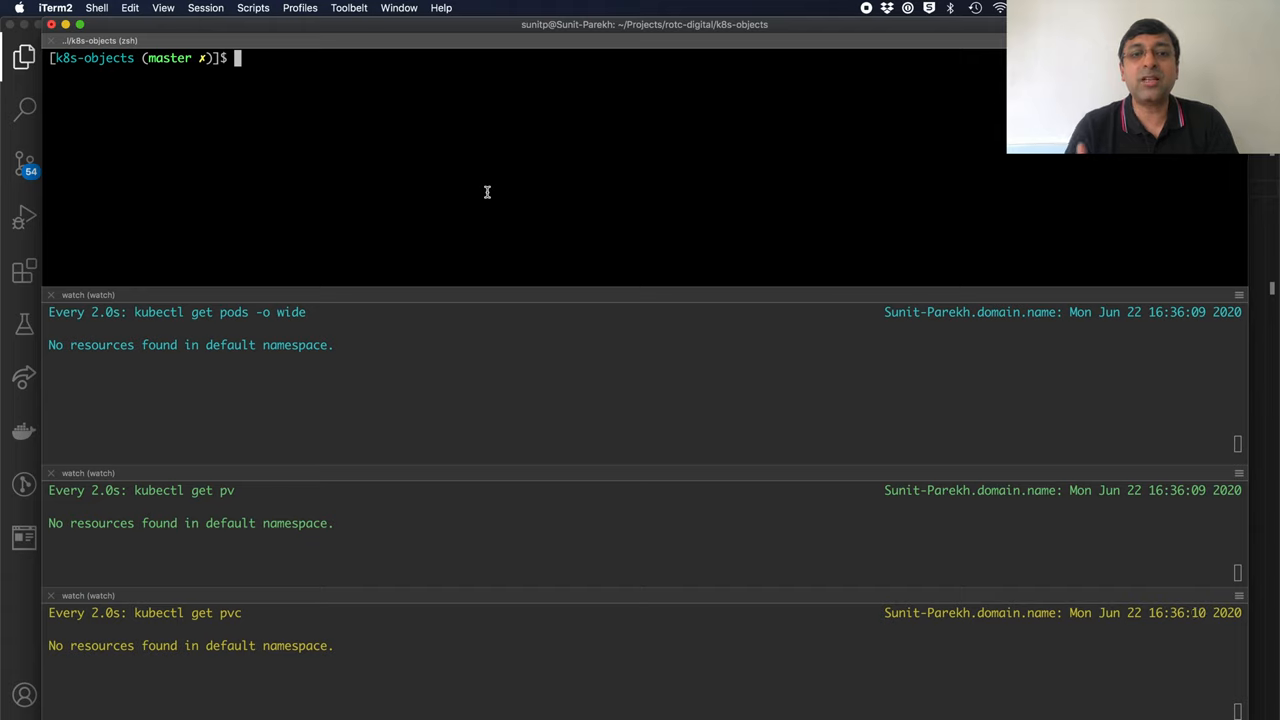
Run kubectl apply for the storage-class claim manifest in the terminal.
{"action": "type", "text": "kubectl port-forward svc/longhorn-frontend 8080:80 -n longhorn-system"}
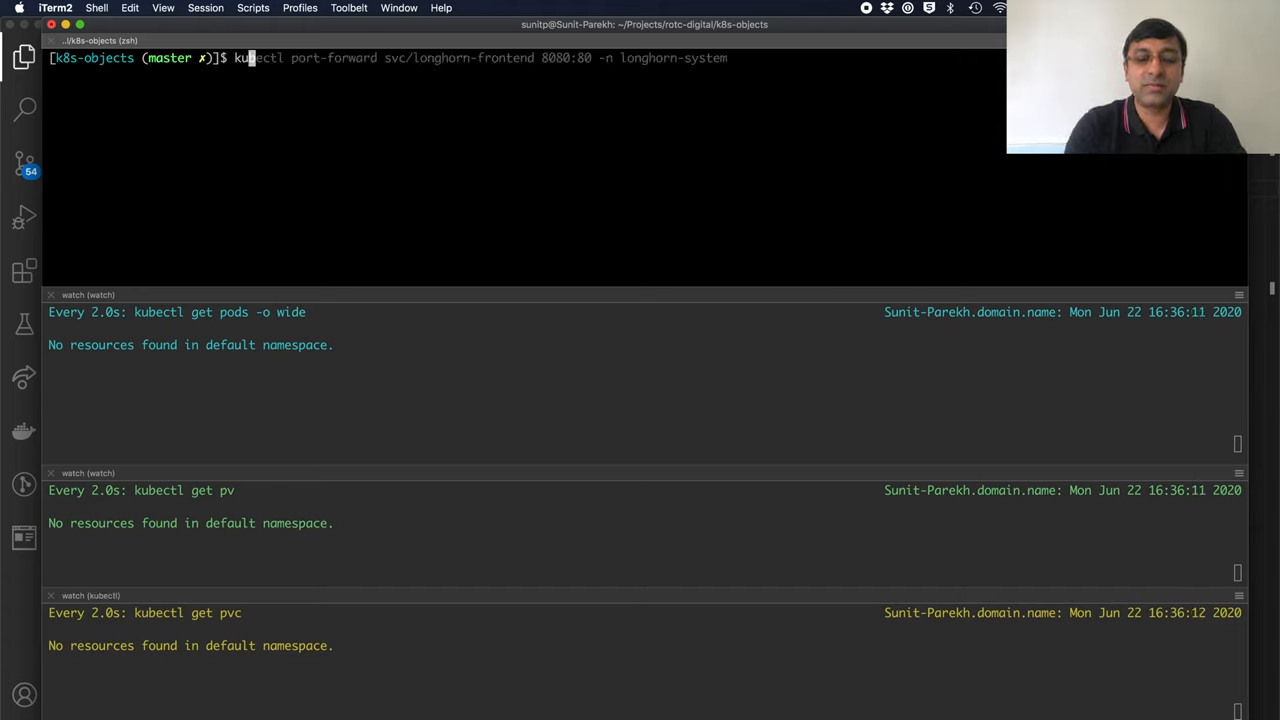
{"action": "type", "text": "kubectl apply -f 07-volumes/pv-pvc/pod.yaml"}
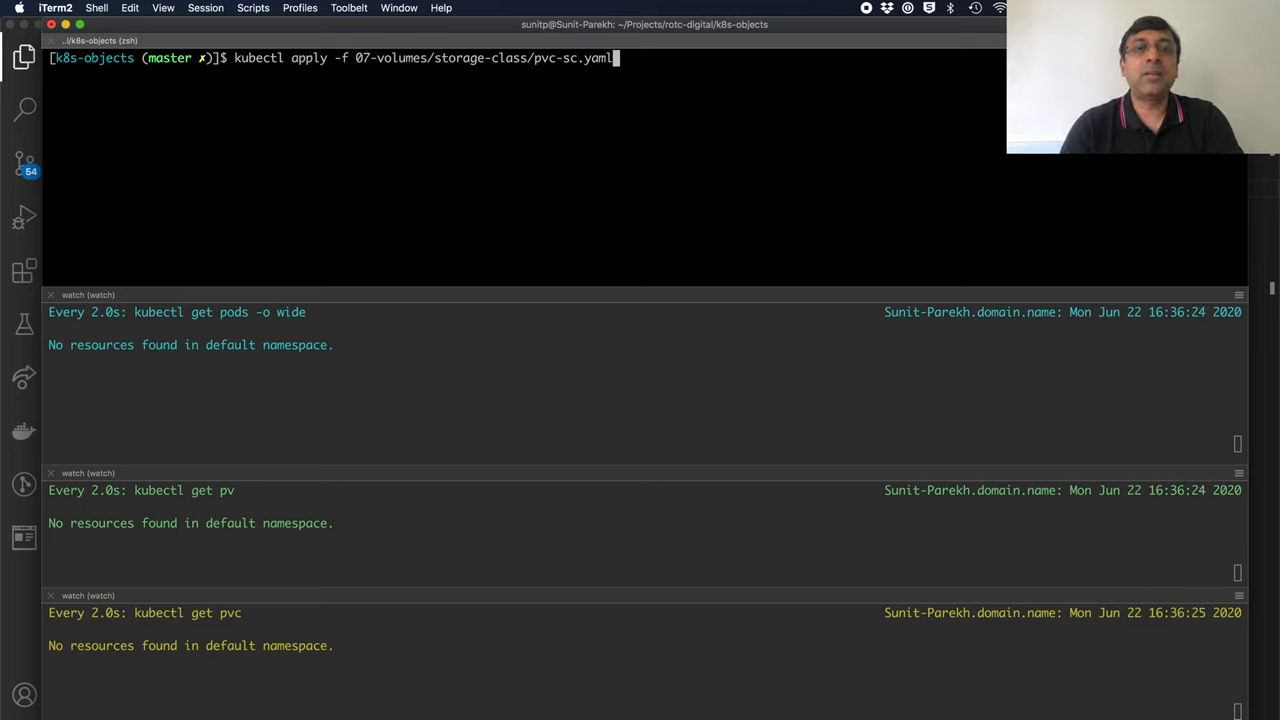
{"action": "key", "text": "Return"}
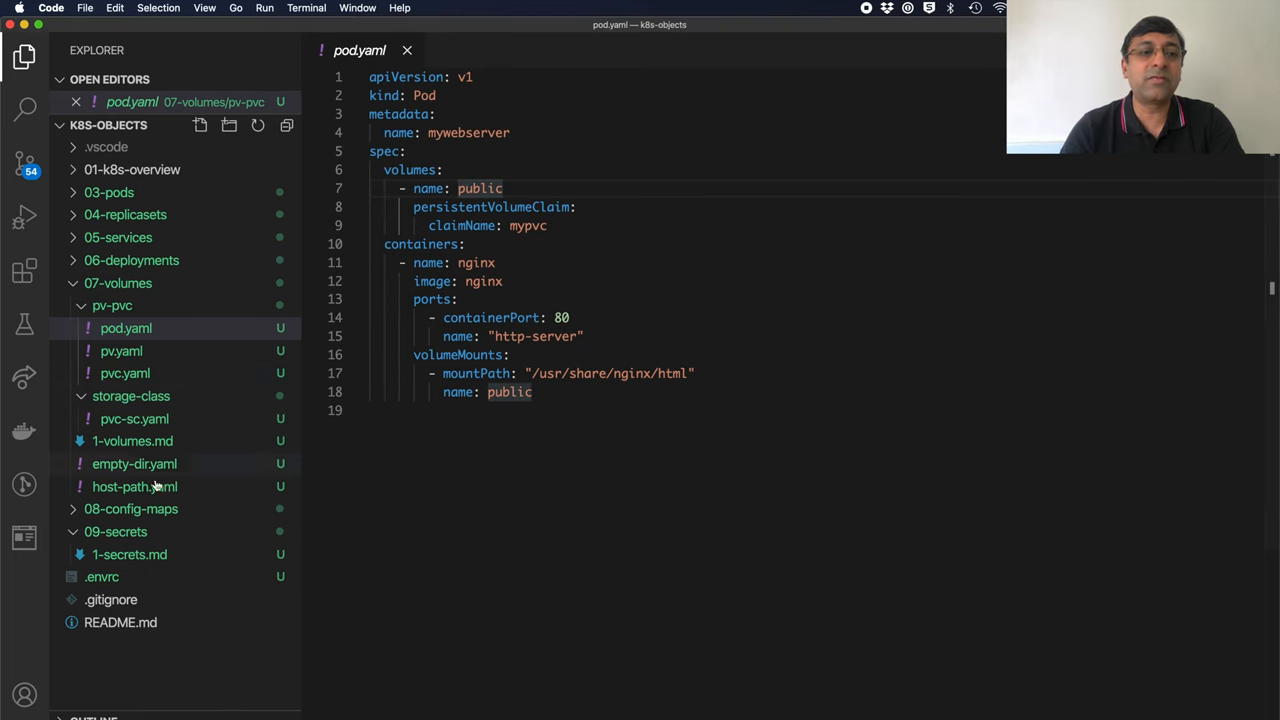
Return to iTerm2 to see mypvc Bound to a 1Gi longhorn volume.
{"action": "left_click", "coordinate": [134, 418]}
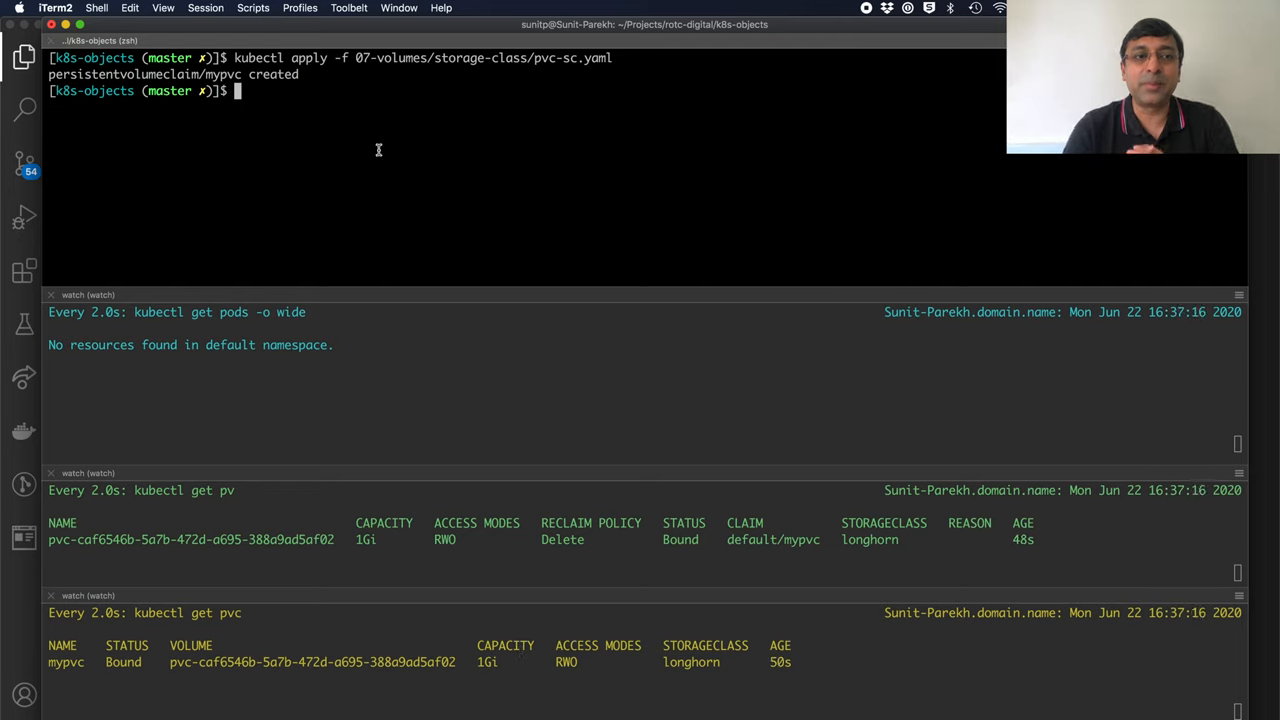
Deploy the mywebserver pod from pod.yaml and forward its port 80 to local port 8081.
{"action": "type", "text": "kubectl apply -f 07-volumes/pv-pvc/pod.yaml"}
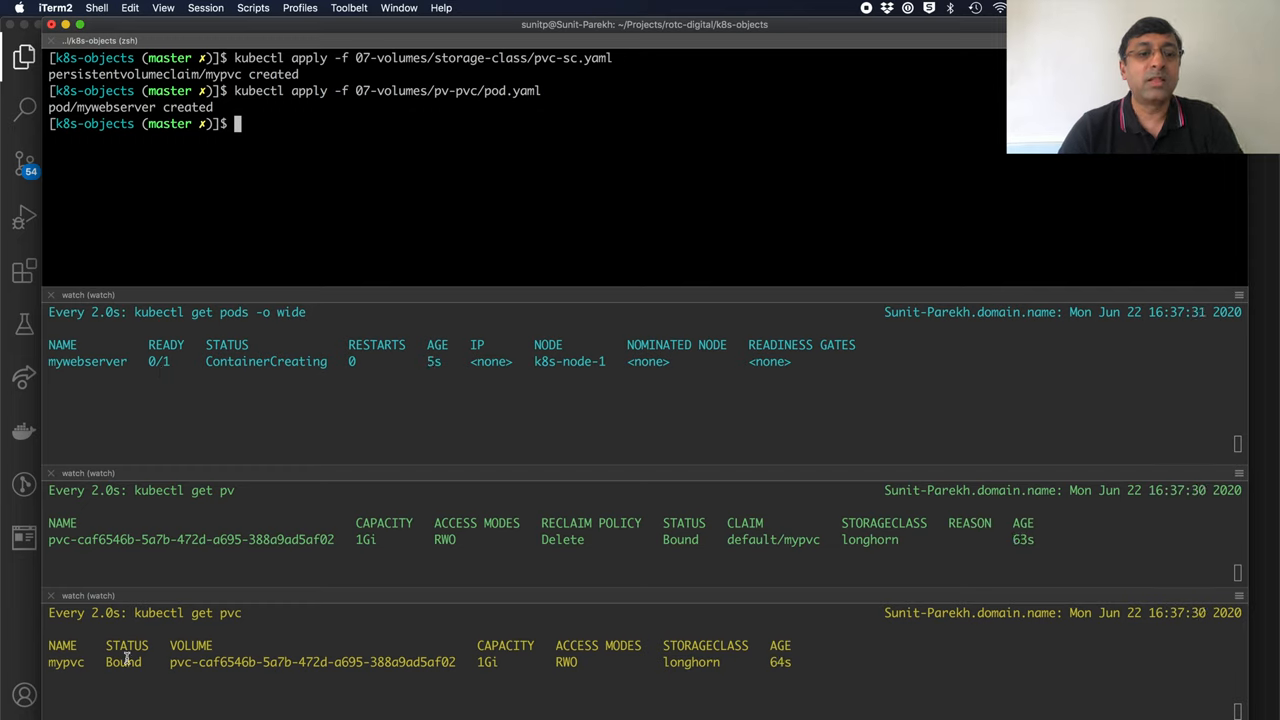
{"action": "mouse_move", "coordinate": [203, 405]}
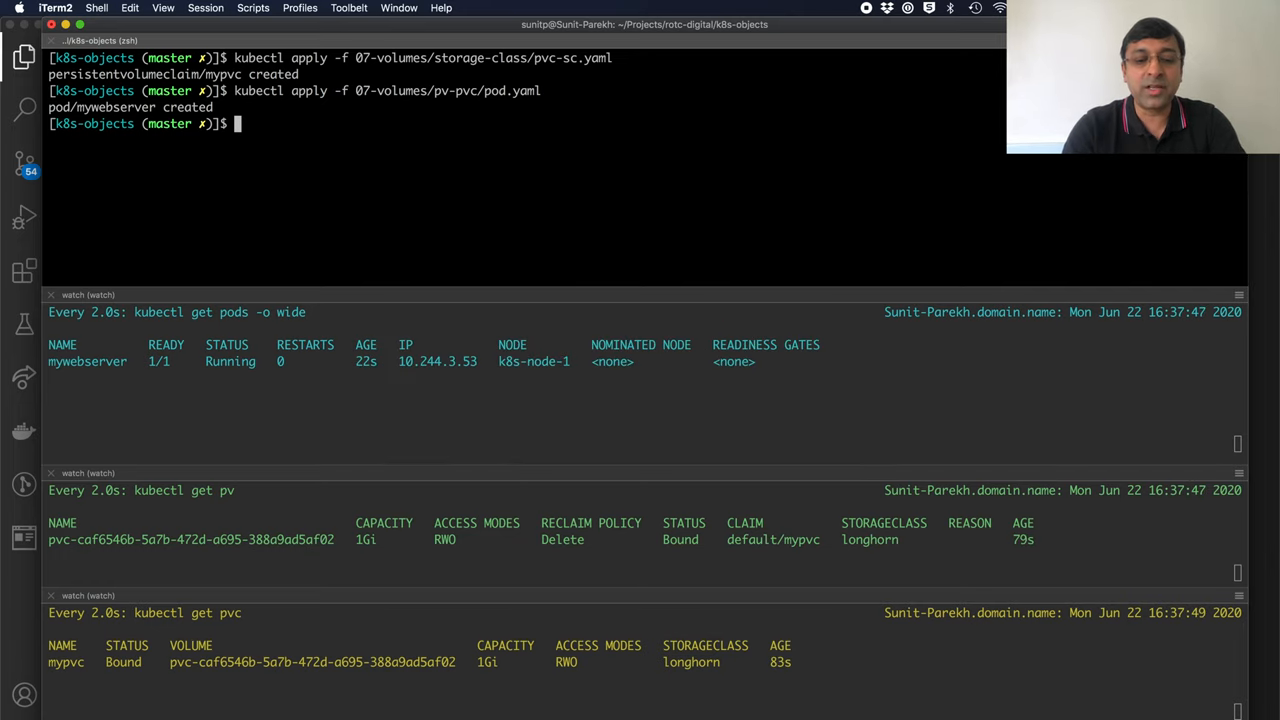
{"action": "type", "text": "kubectl port-forward pod/mywebserver 8081:80"}
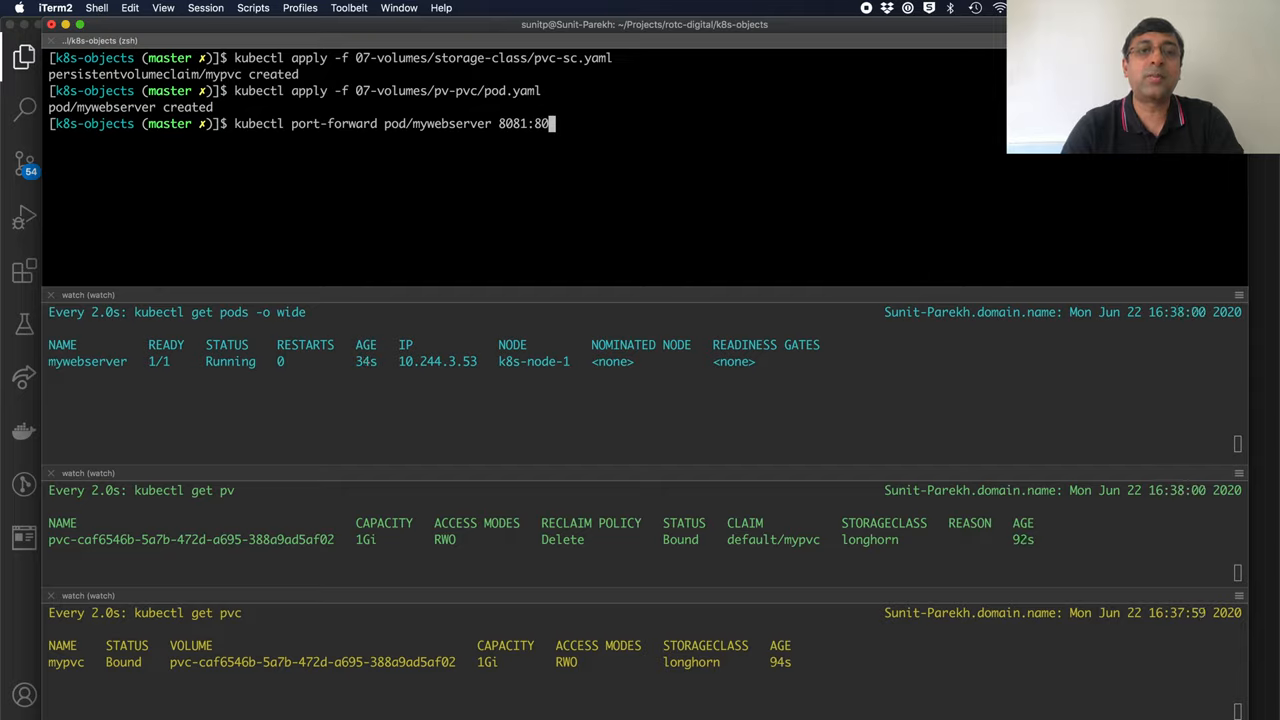
{"action": "left_click", "coordinate": [441, 33]}
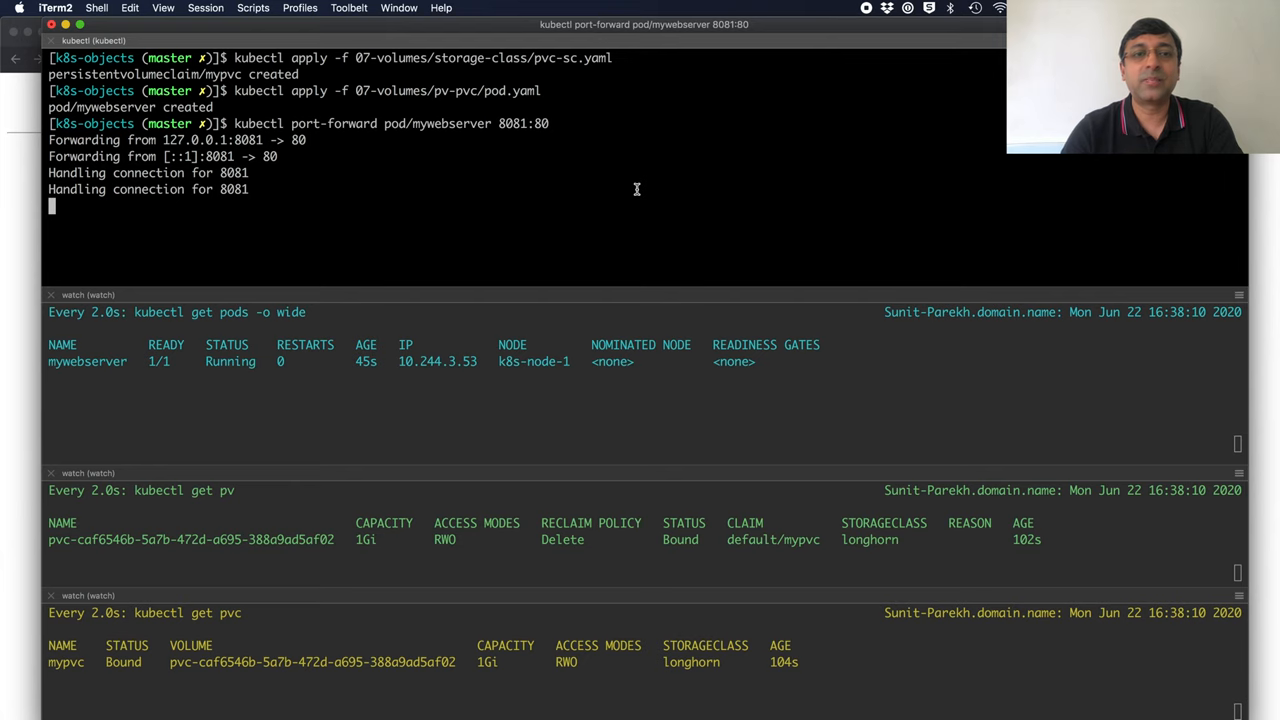
Stop the forward and write 'My web Server by Sunit' into the pod's /usr/share/nginx/html/index.html.
{"action": "key", "text": "ctrl+c"}
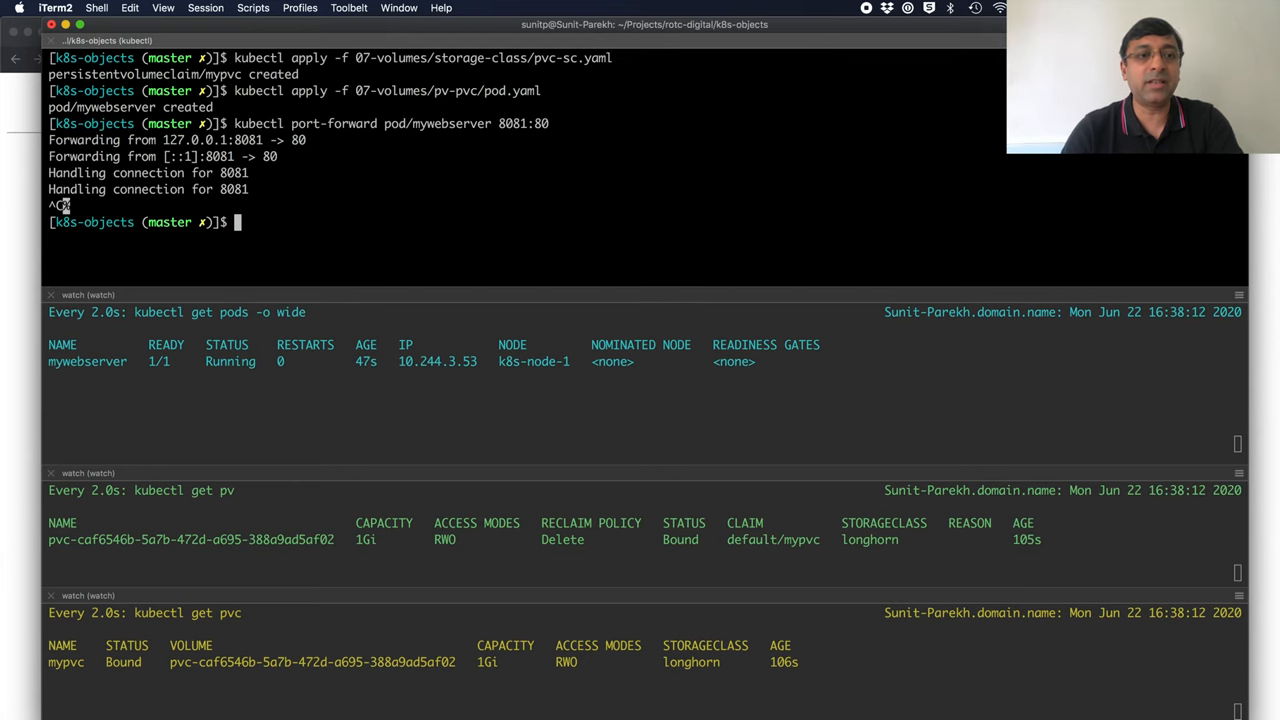
{"action": "type", "text": "kubectl exec -it mywebserver -- sh"}
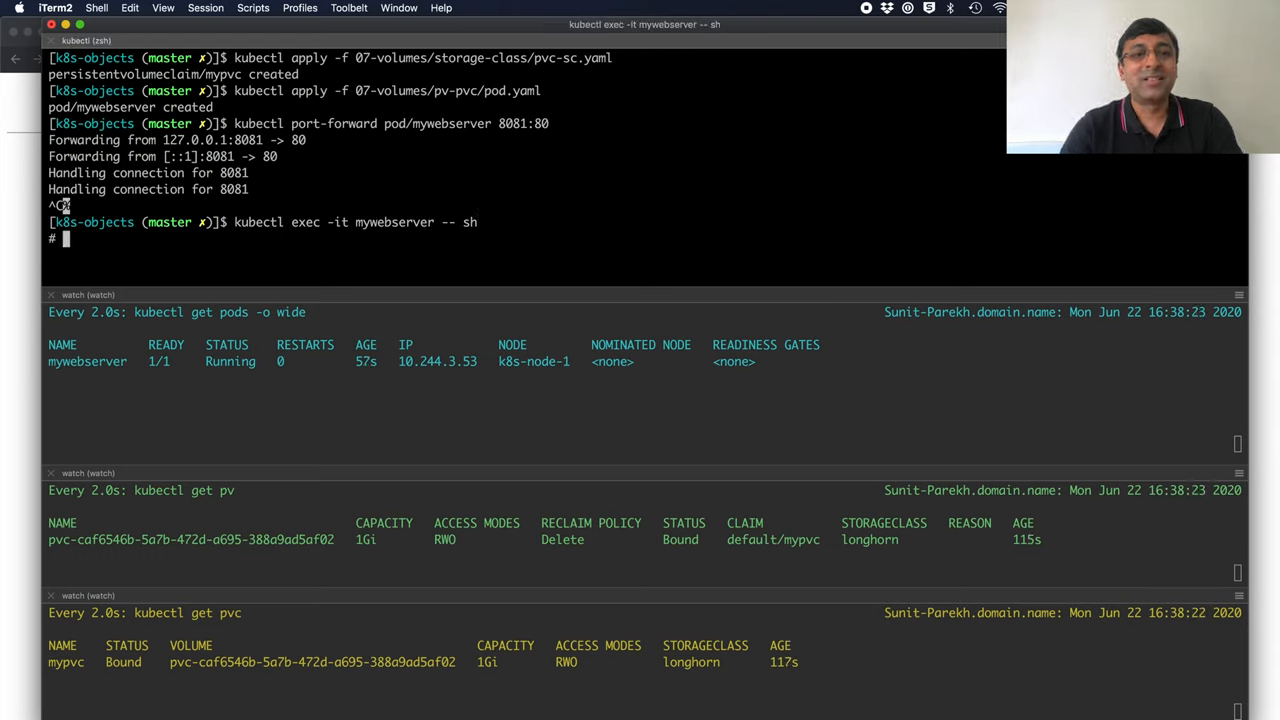
{"action": "type", "text": "cd"}
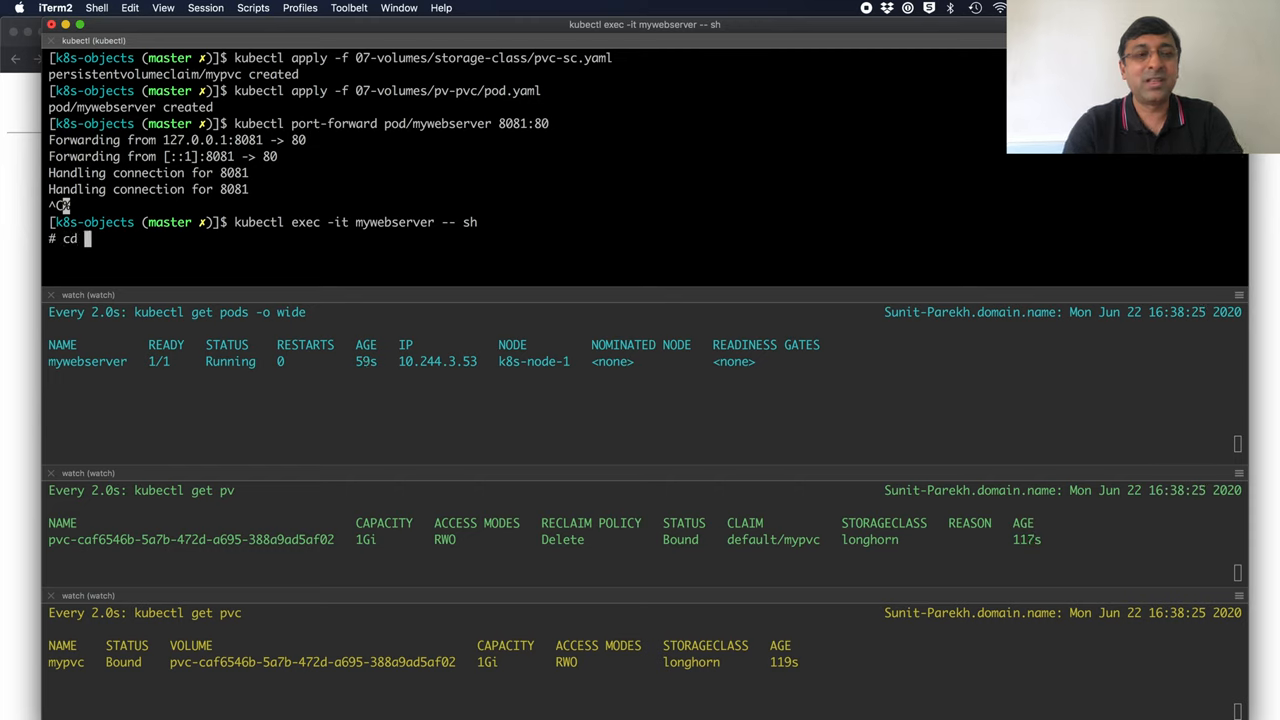
{"action": "type", "text": "/usr/share/nginx/html"}
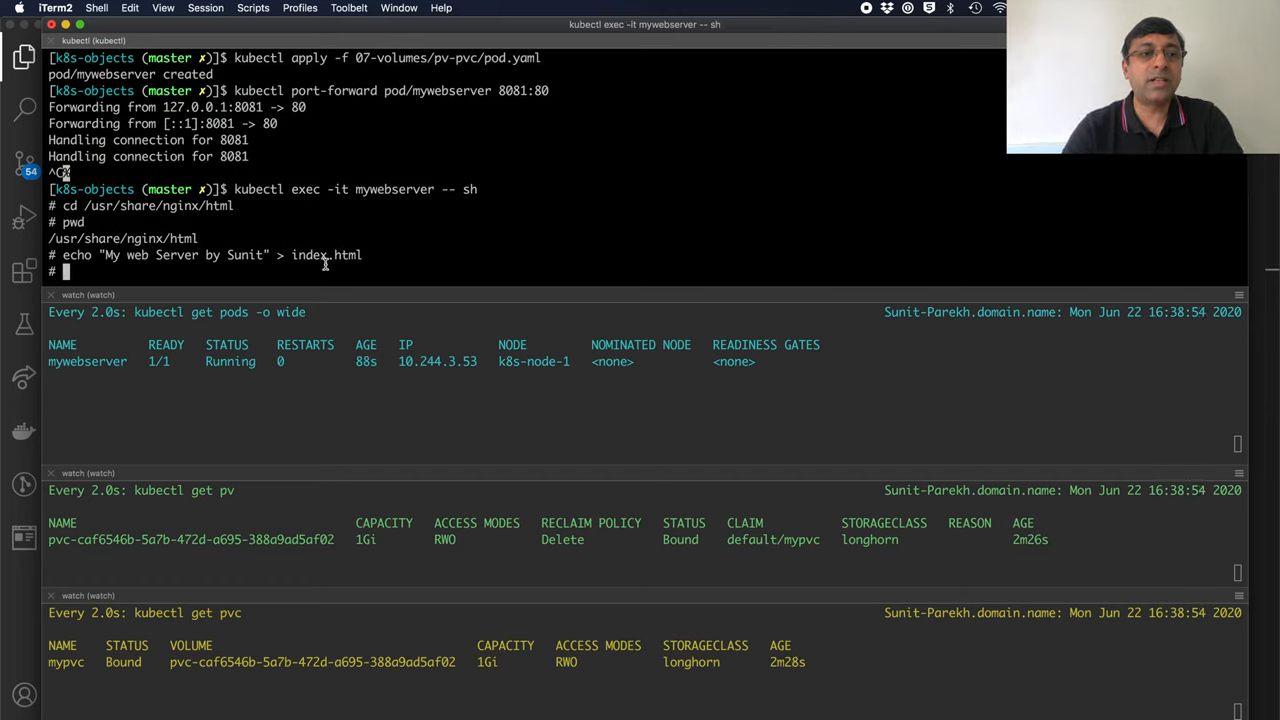
{"action": "type", "text": "ex"}
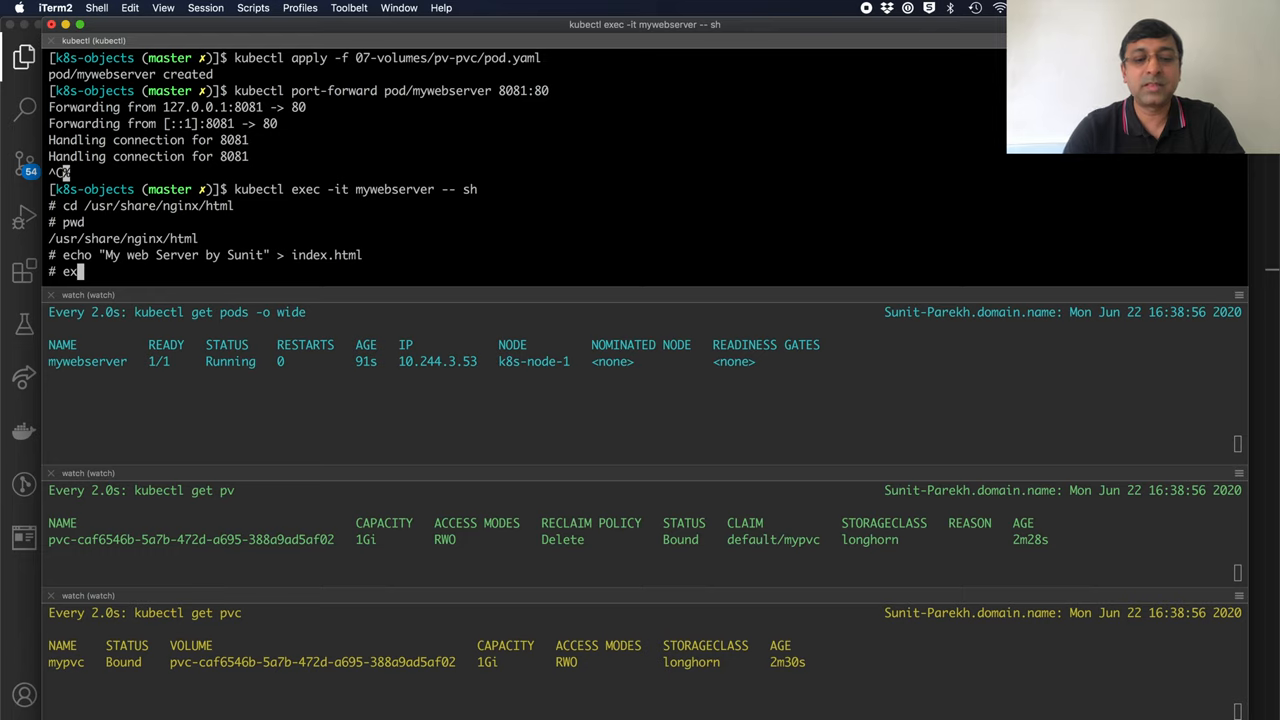
{"action": "type", "text": "exit"}
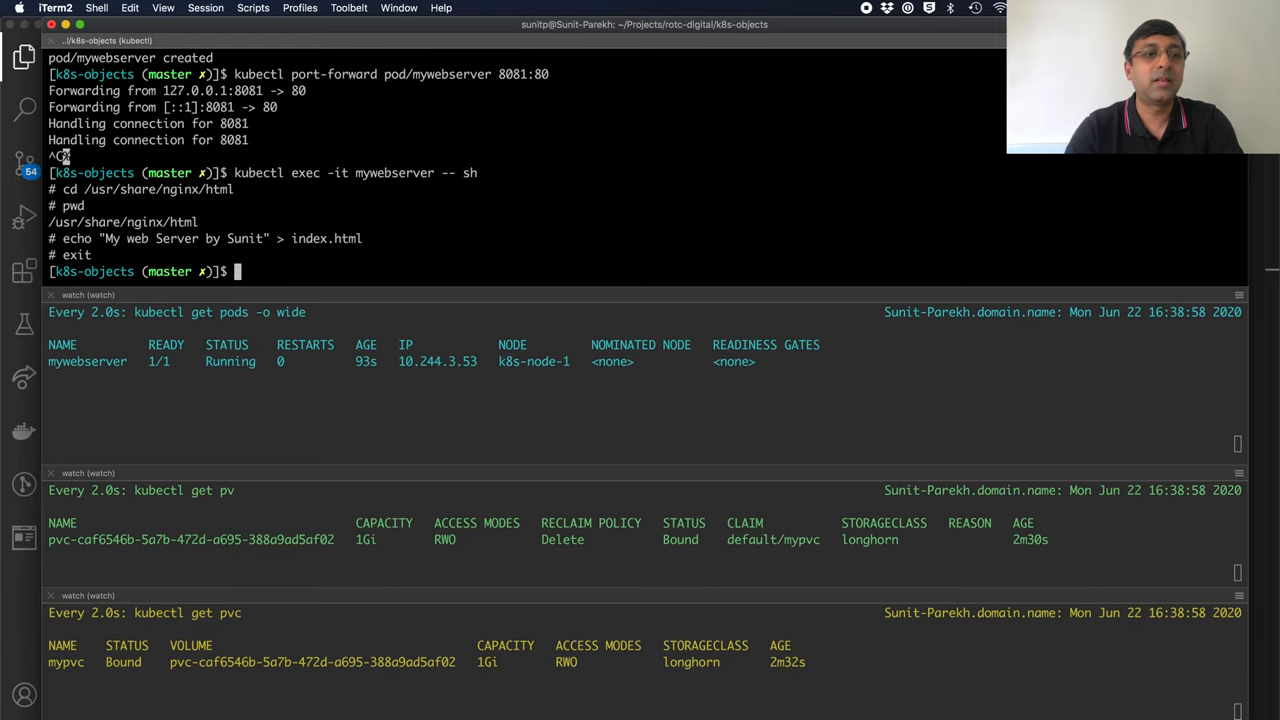
Forward mywebserver to port 8081 and confirm localhost:8081 shows 'My web Server by Sunit'.
{"action": "type", "text": "kubectl port-forward pod/mywebserver 8081:80"}
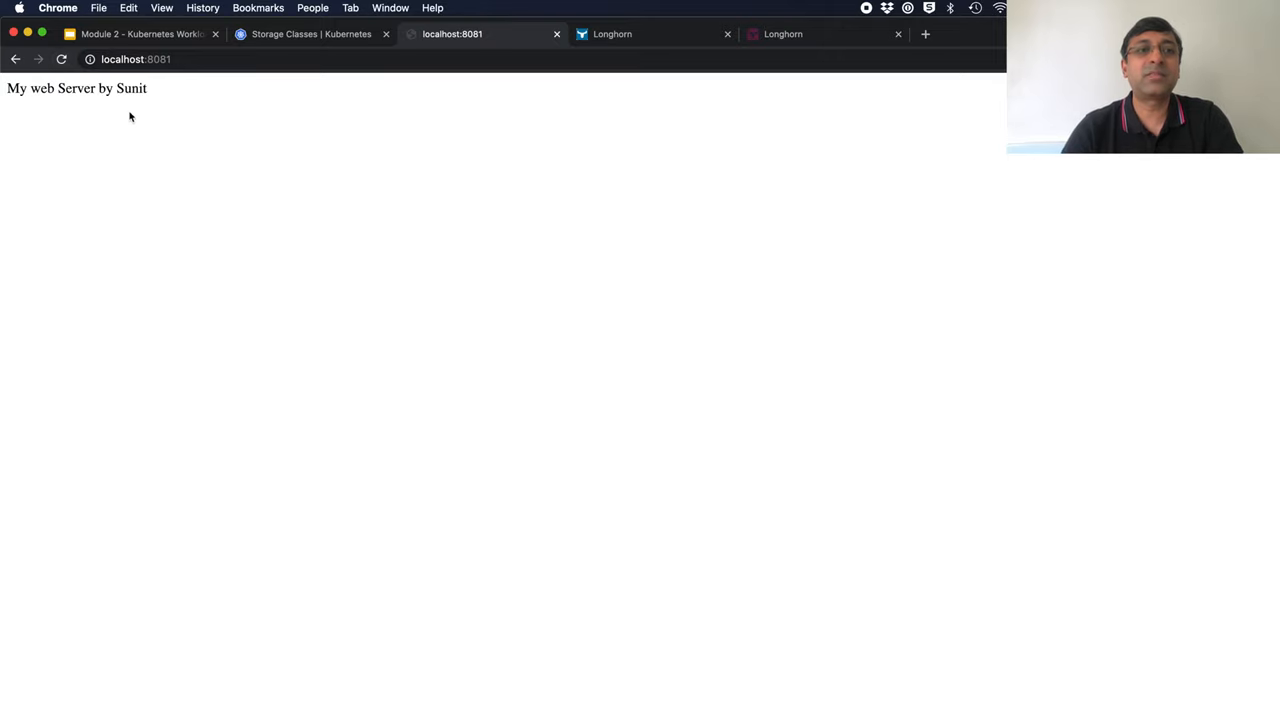
{"action": "mouse_move", "coordinate": [404, 165]}
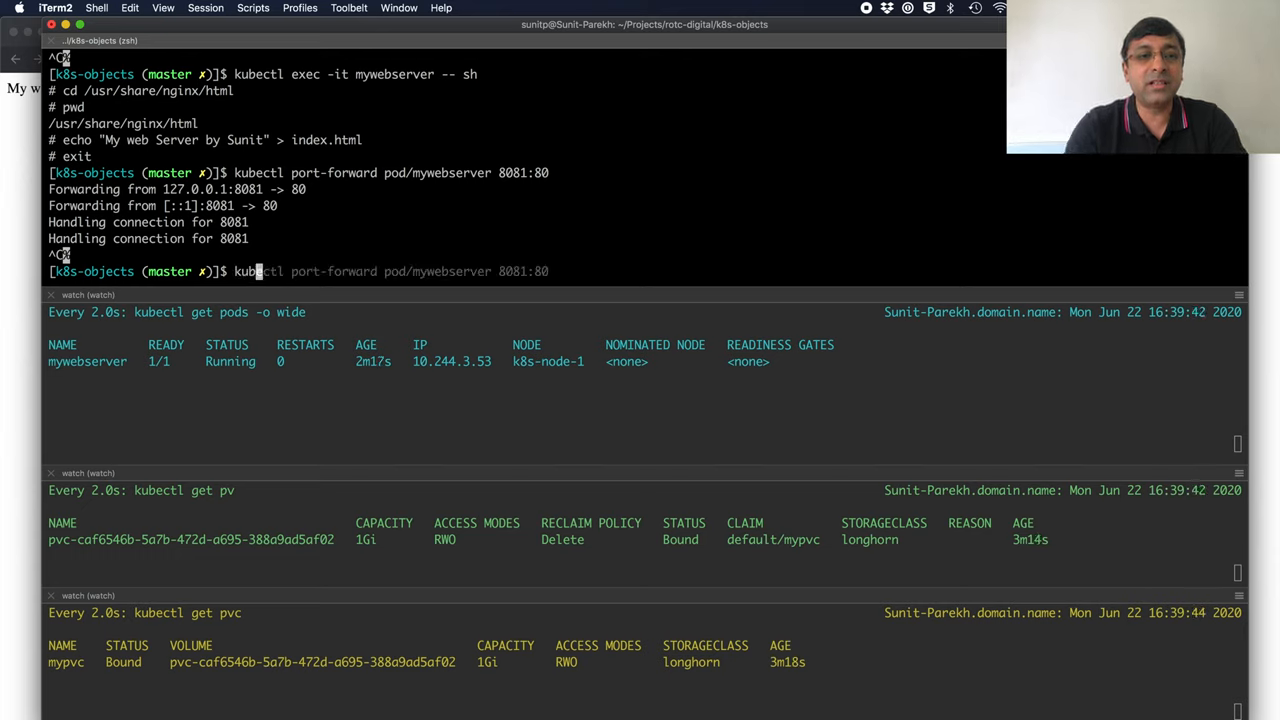
Delete the mywebserver pod, cordon k8s-node-1, and reapply 07-volumes/pv-pvc/pod.yaml.
{"action": "type", "text": "kubectl delete pvc mypvc"}
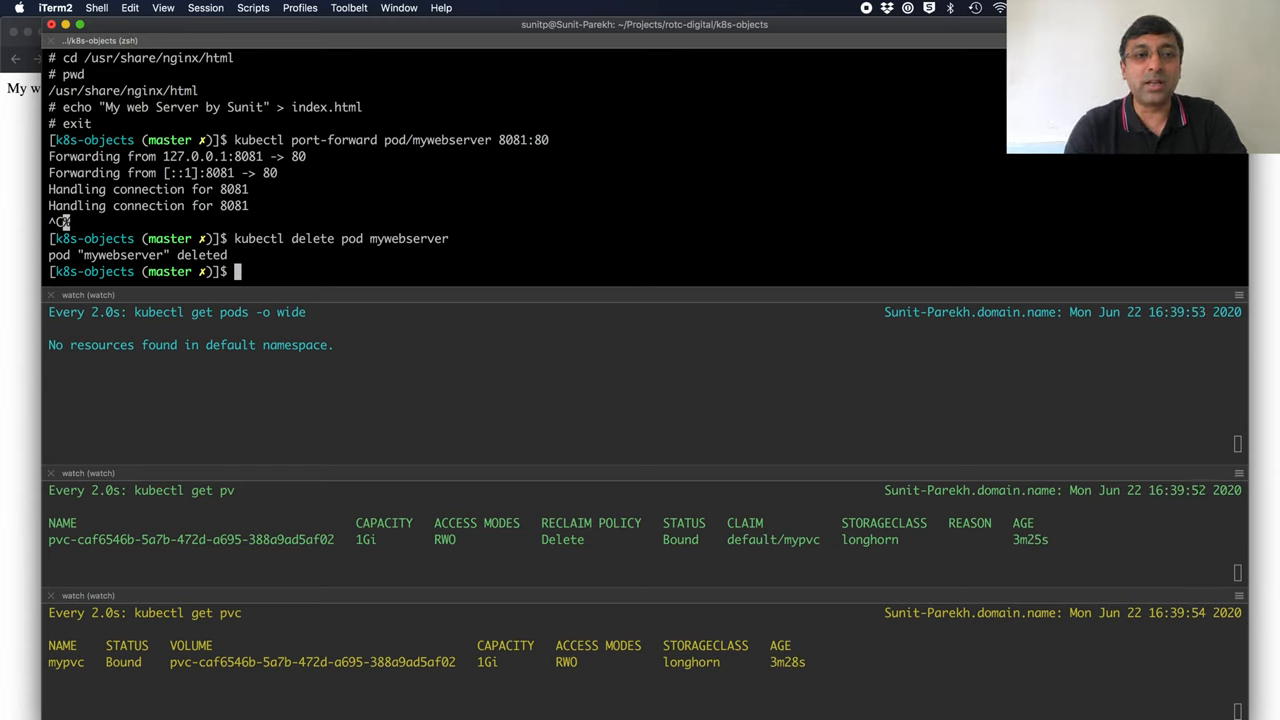
{"action": "type", "text": "kubectl delete pod mywebserver"}
{"action": "type", "text": "kubectl get nodes"}
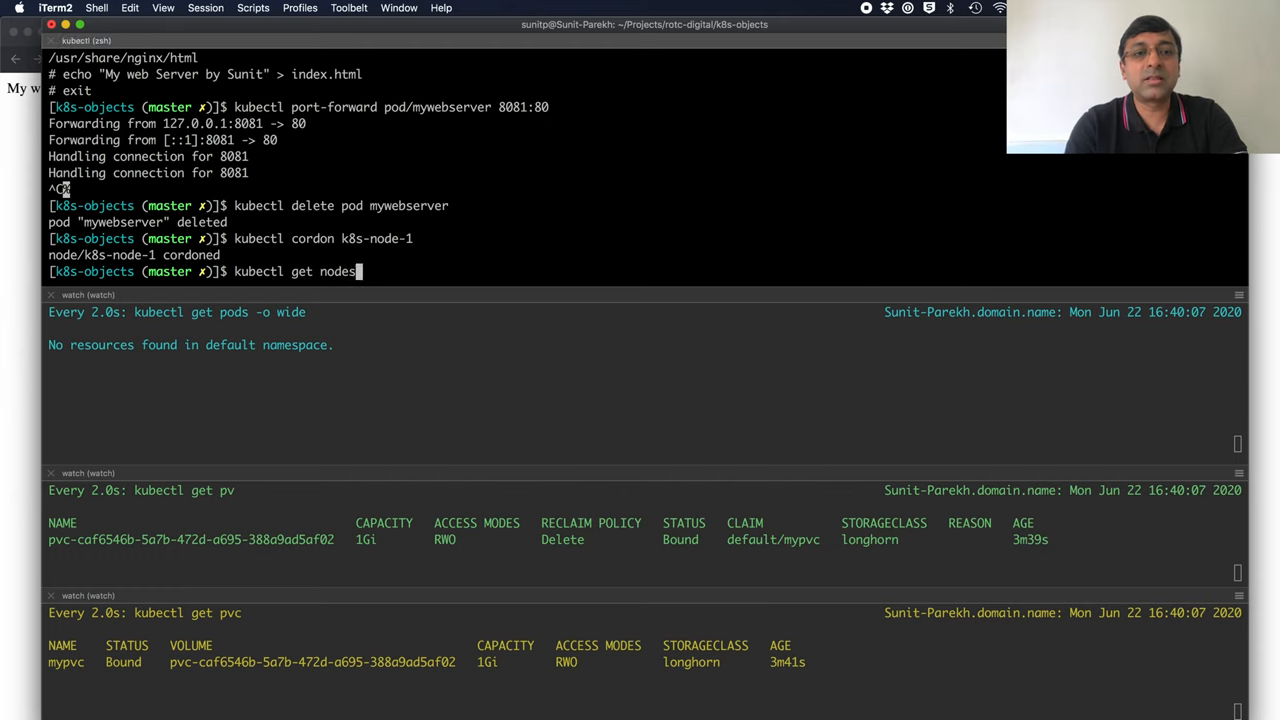
{"action": "key", "text": "Return"}
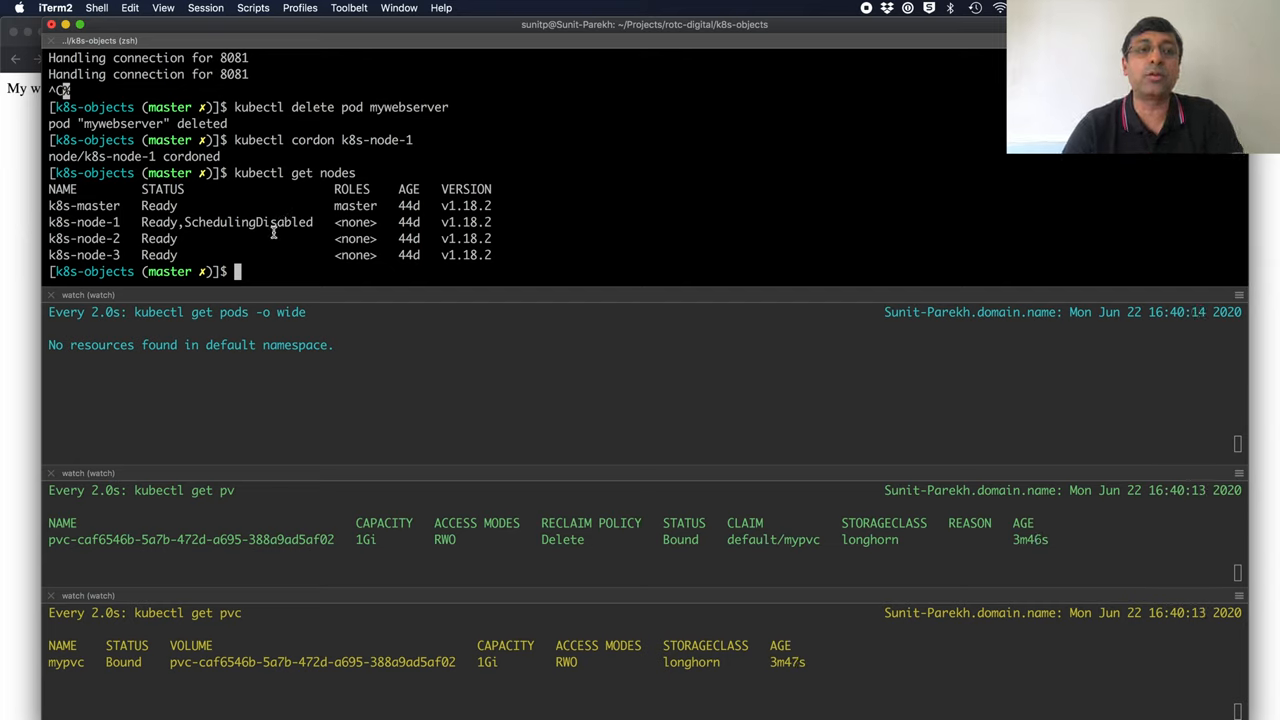
{"action": "type", "text": "kubectl apply -f 07-volumes/pv-pvc/pod.yaml"}
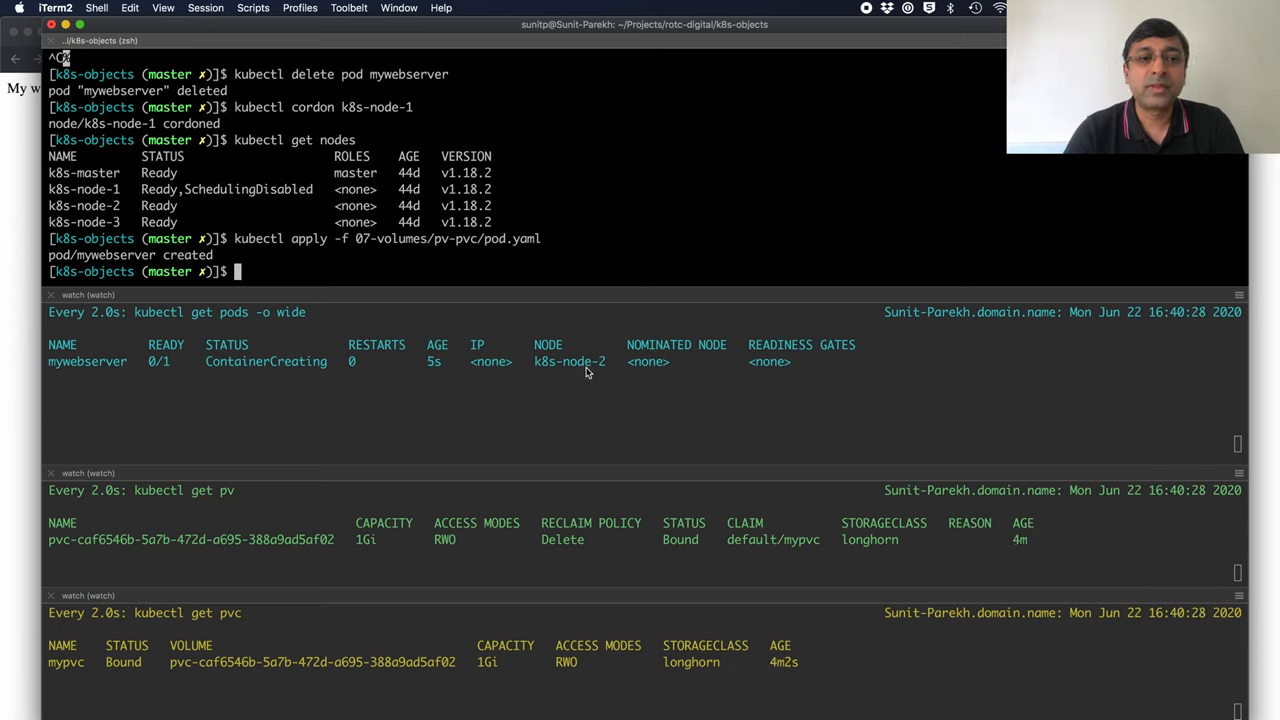
{"action": "mouse_move", "coordinate": [297, 691]}
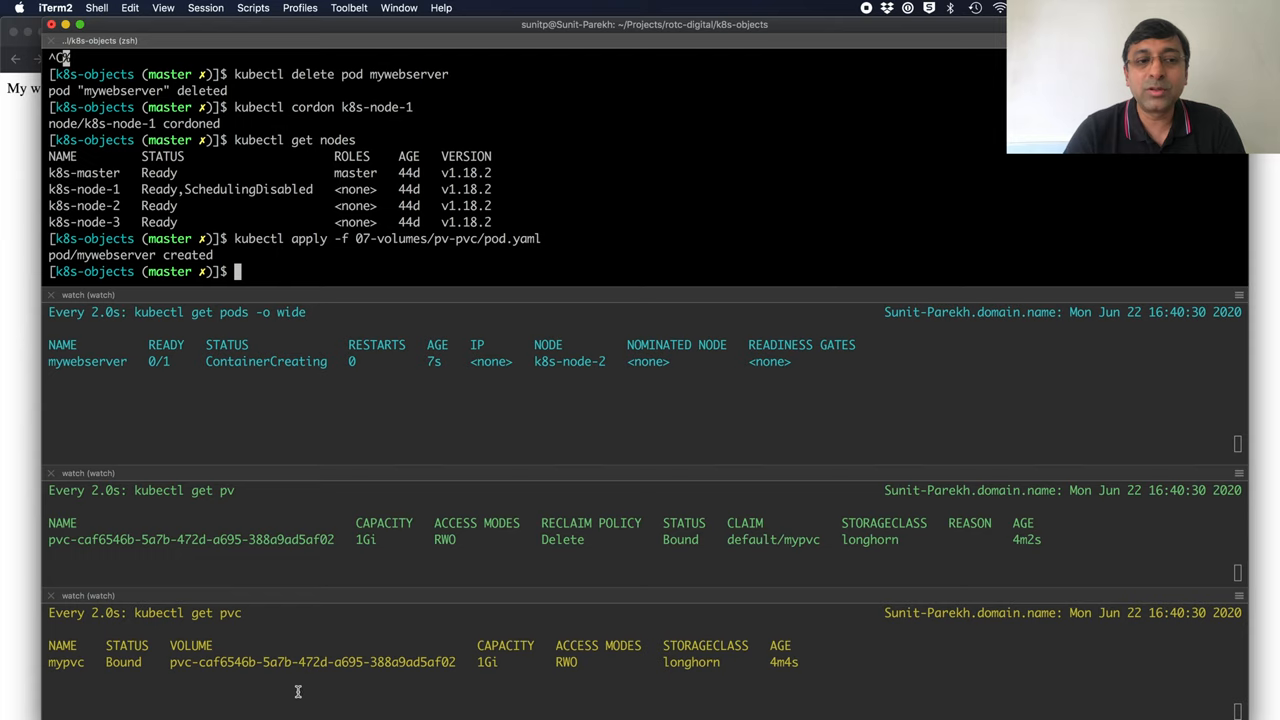
{"action": "mouse_move", "coordinate": [298, 540]}
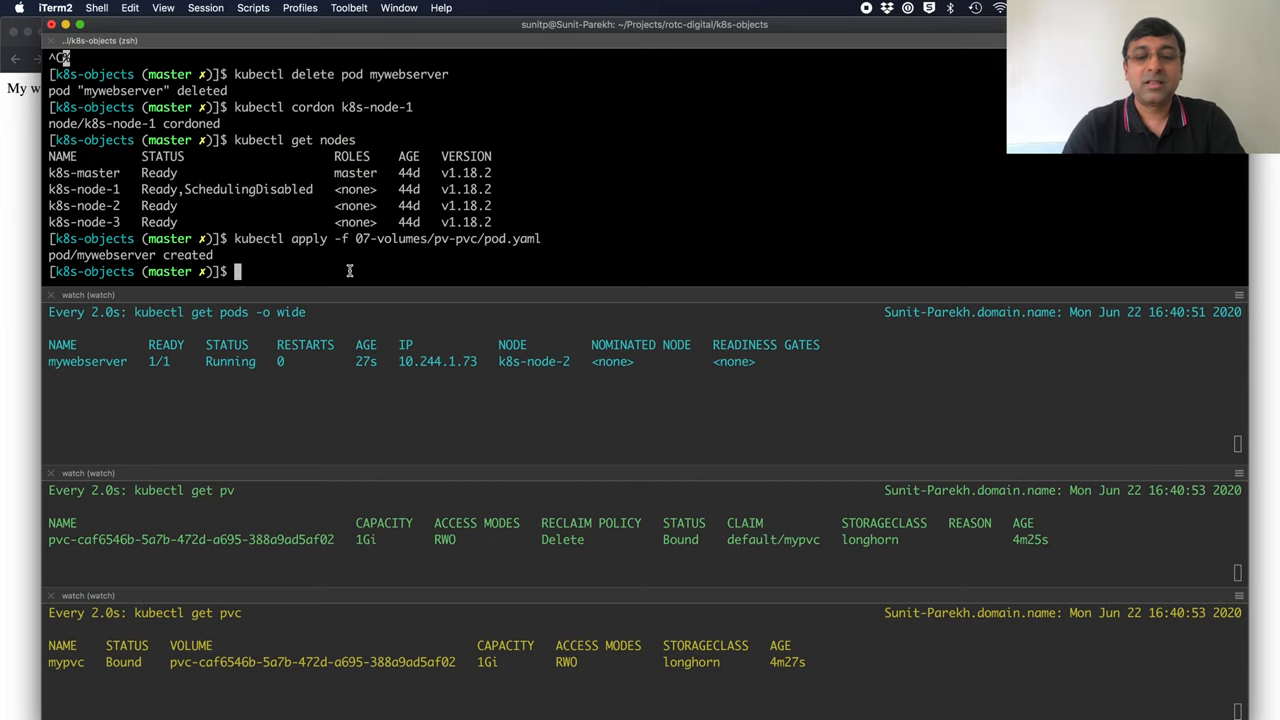
Port-forward pod mywebserver on 8081:80 to check the recreated pod, then stop forwarding.
{"action": "type", "text": "kubectl port-forward pod/mywebserver 8081:80"}
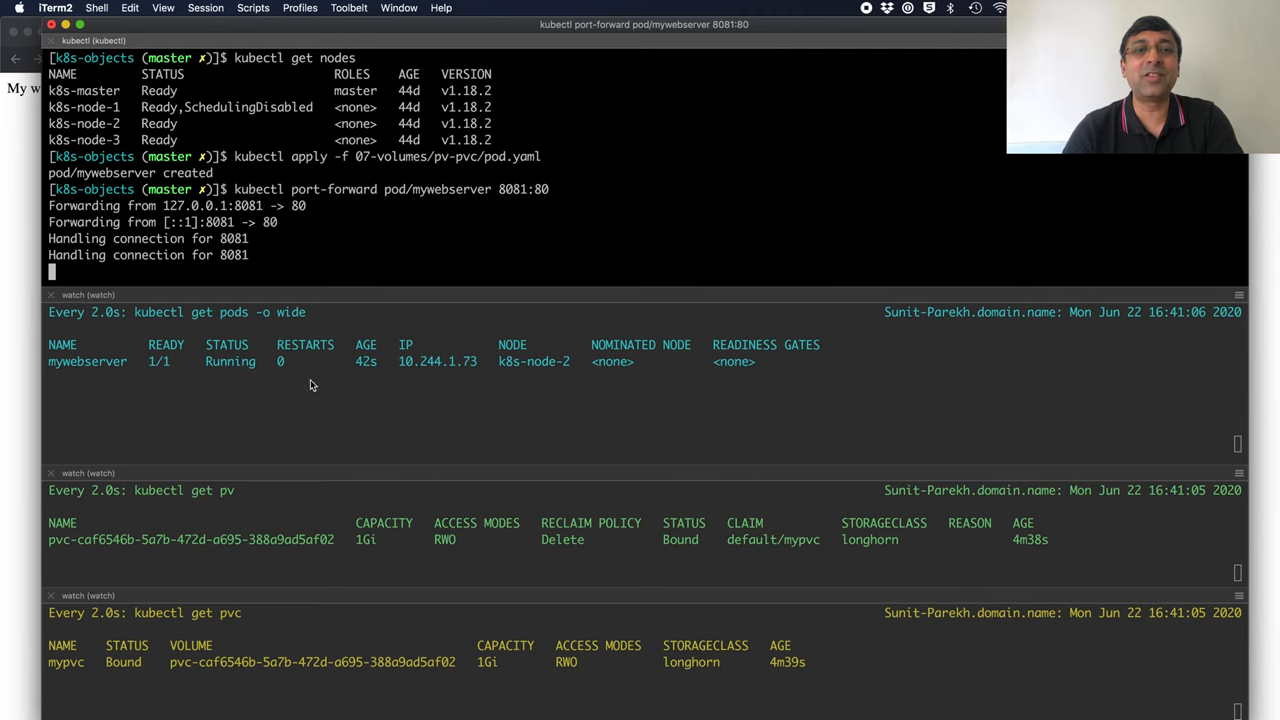
{"action": "mouse_move", "coordinate": [398, 372]}
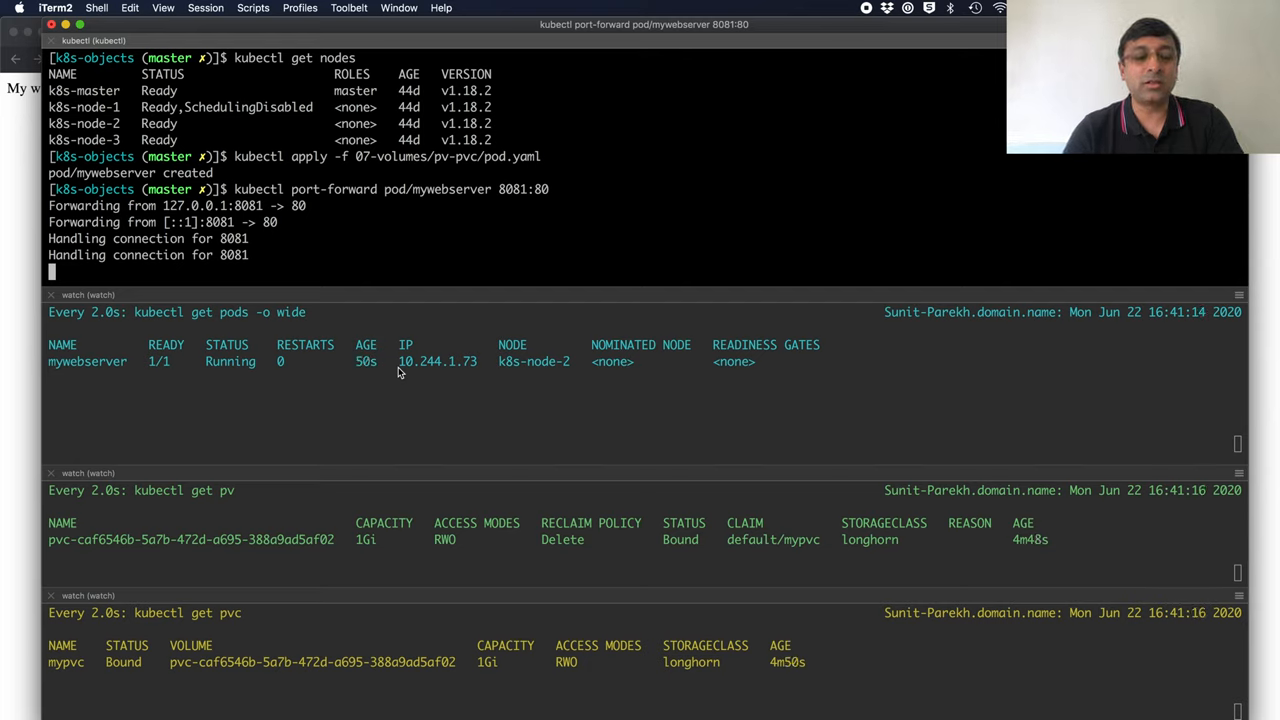
{"action": "key", "text": "ctrl+c"}
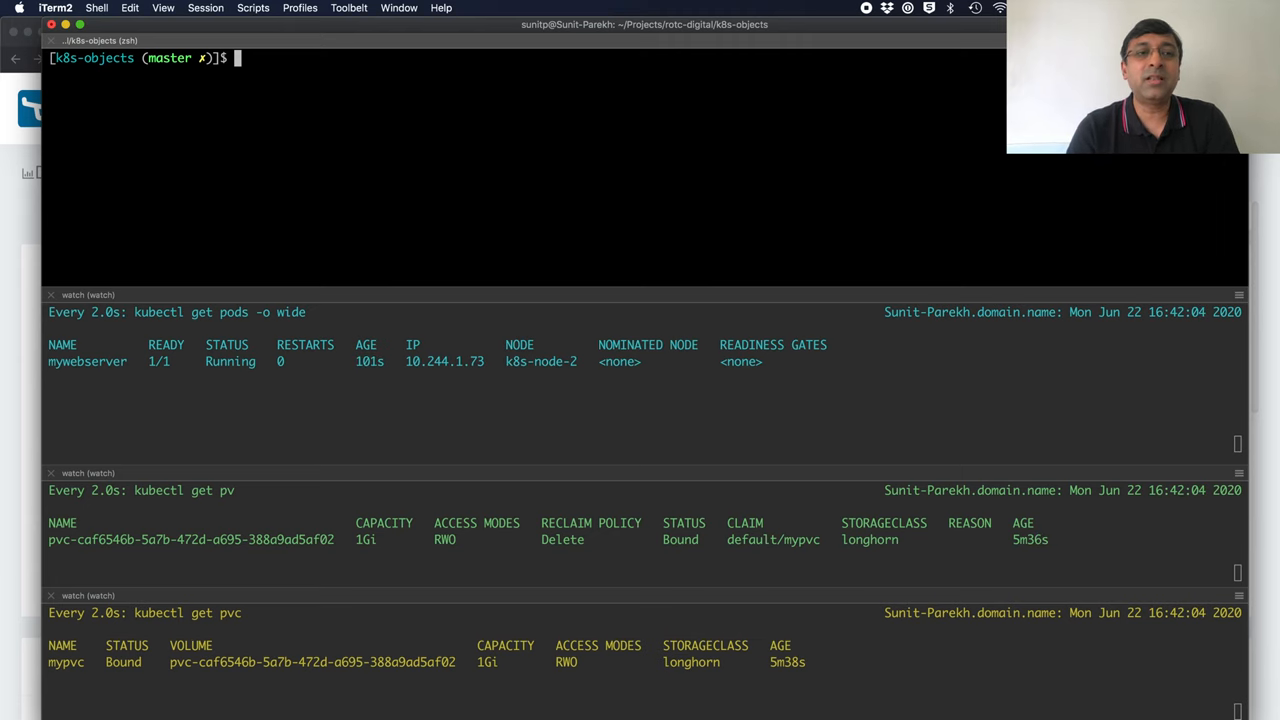
Forward the Longhorn UI on 8080, delete mywebserver and mypvc, and check the empty Volume list.
{"action": "type", "text": "kubectl port-forward svc/longhorn-frontend 8080:80 -n longhorn-system"}
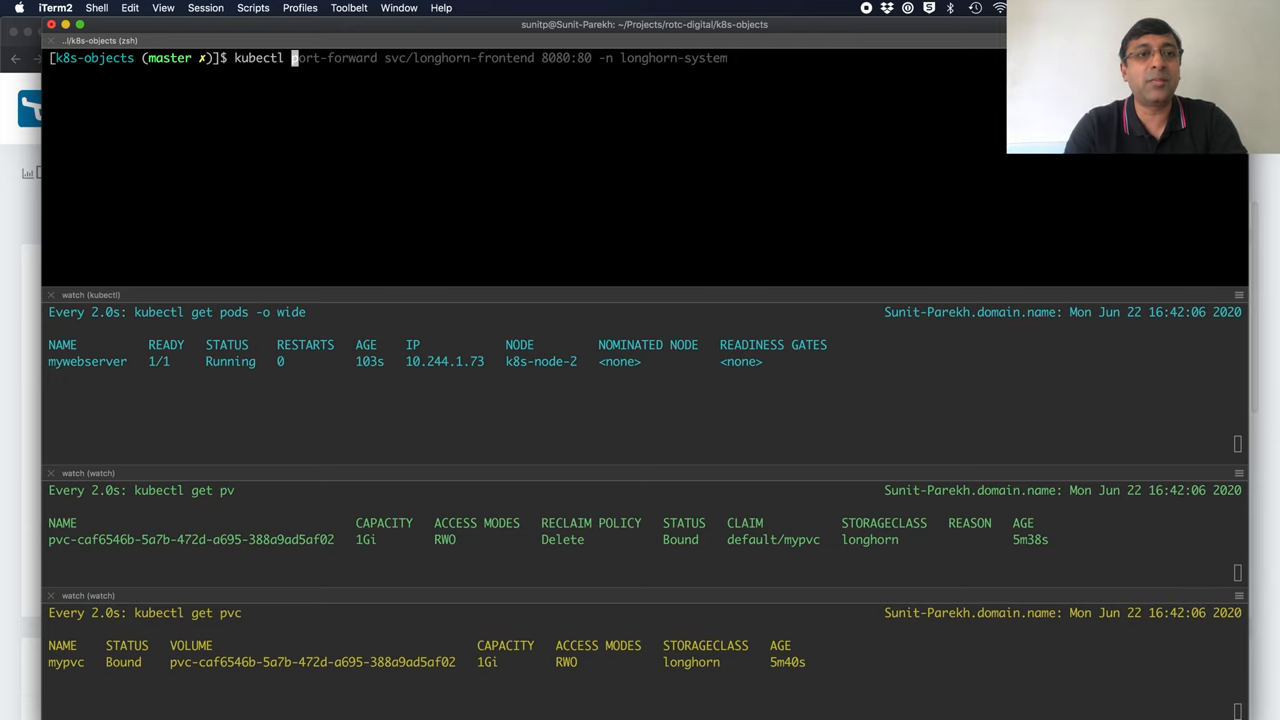
{"action": "type", "text": "kubectl delete pod mywebserver"}
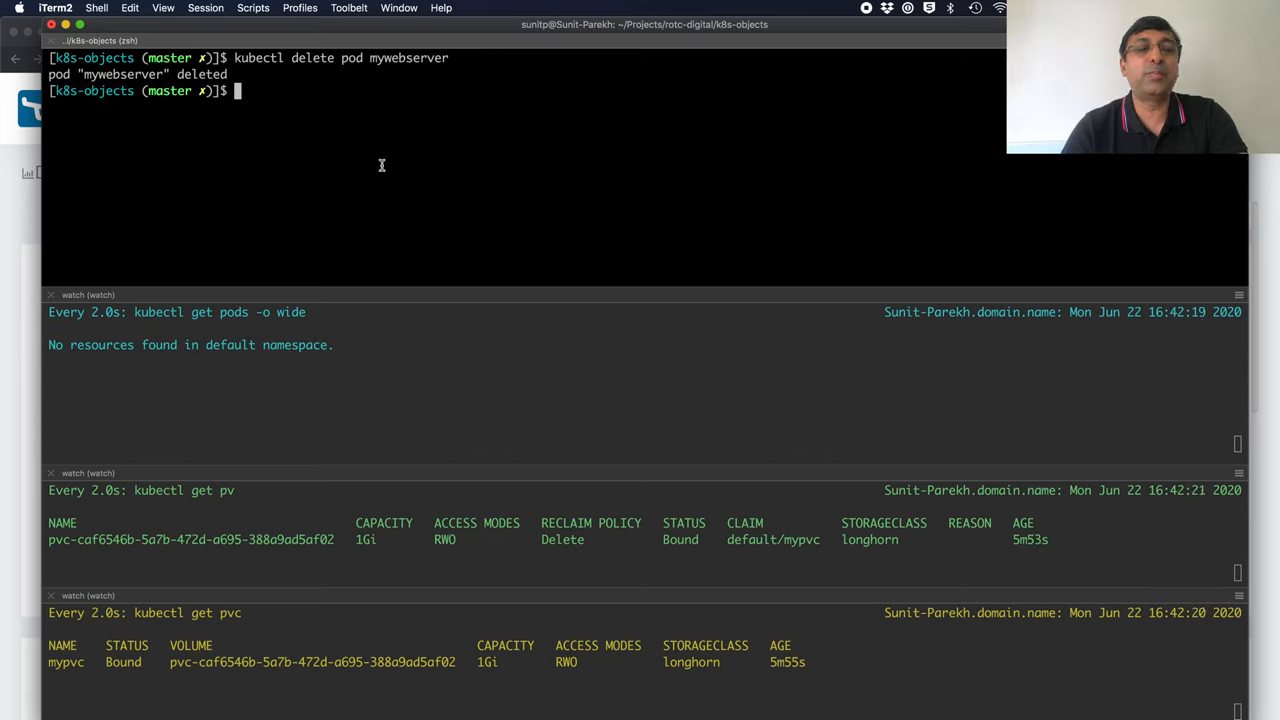
{"action": "type", "text": "kubectl delete pvc mypvc"}
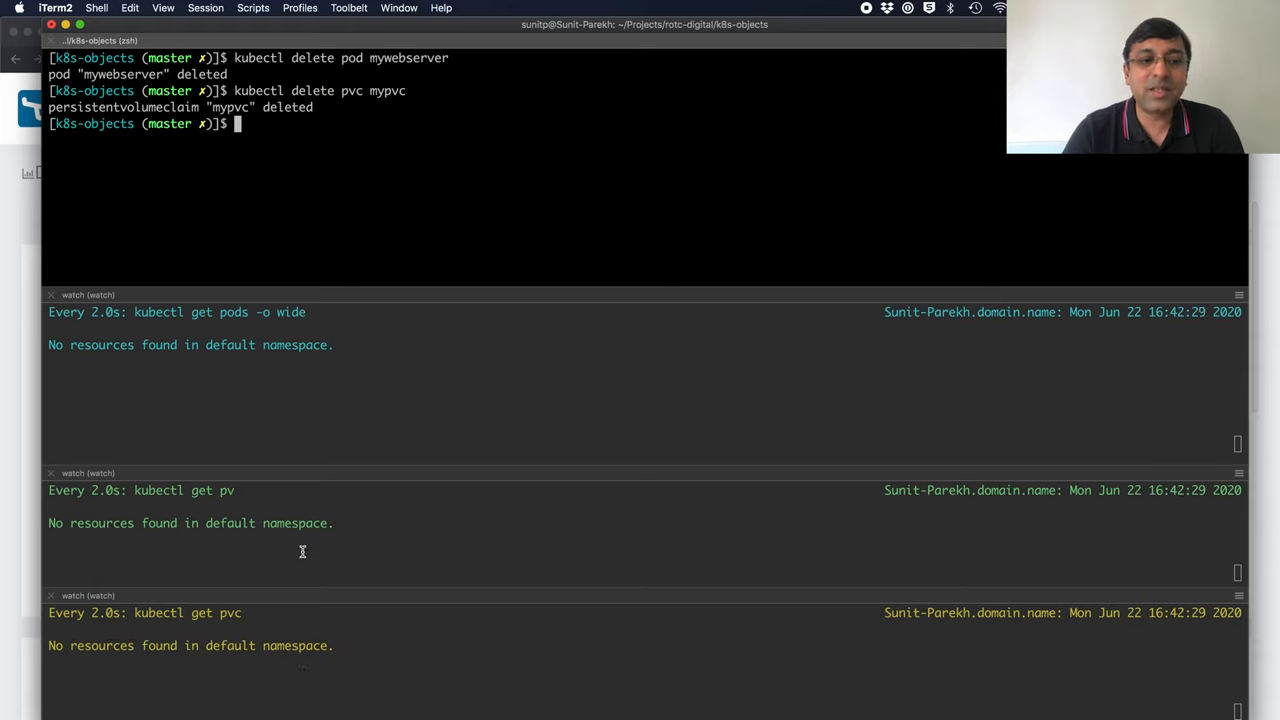
{"action": "type", "text": "kubectl delete pod mywebserver"}
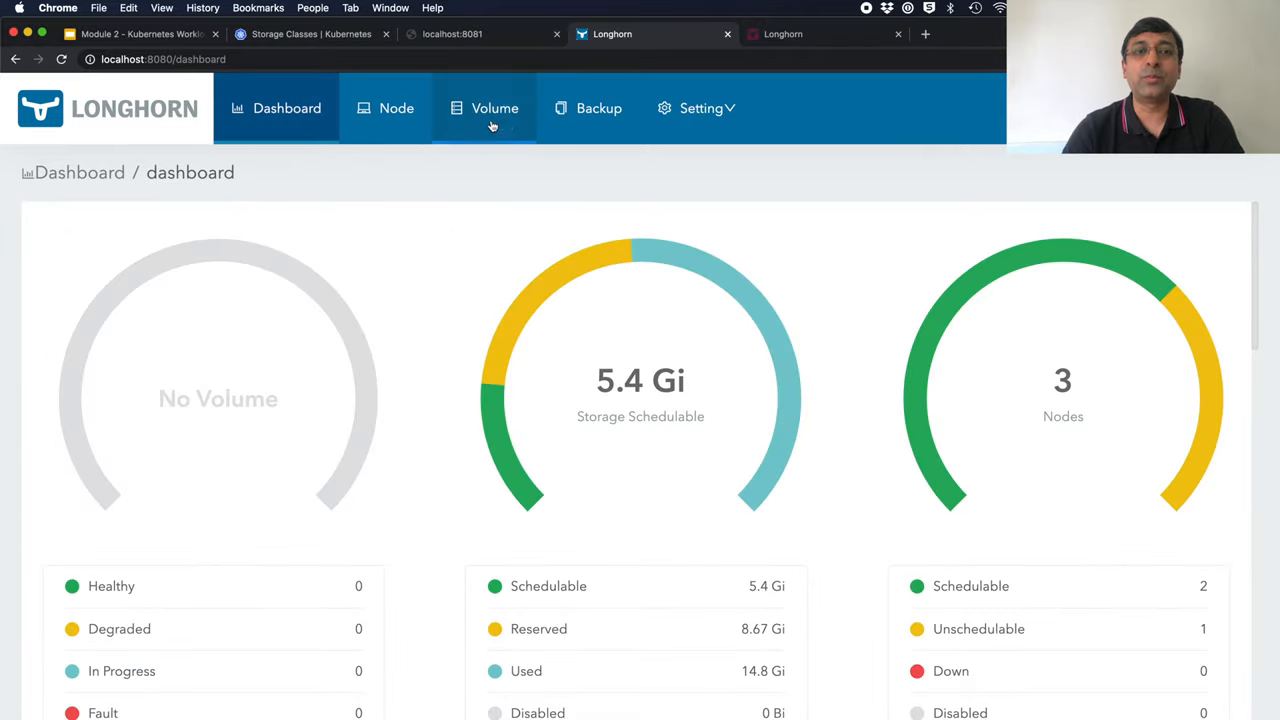
{"action": "left_click", "coordinate": [494, 108]}
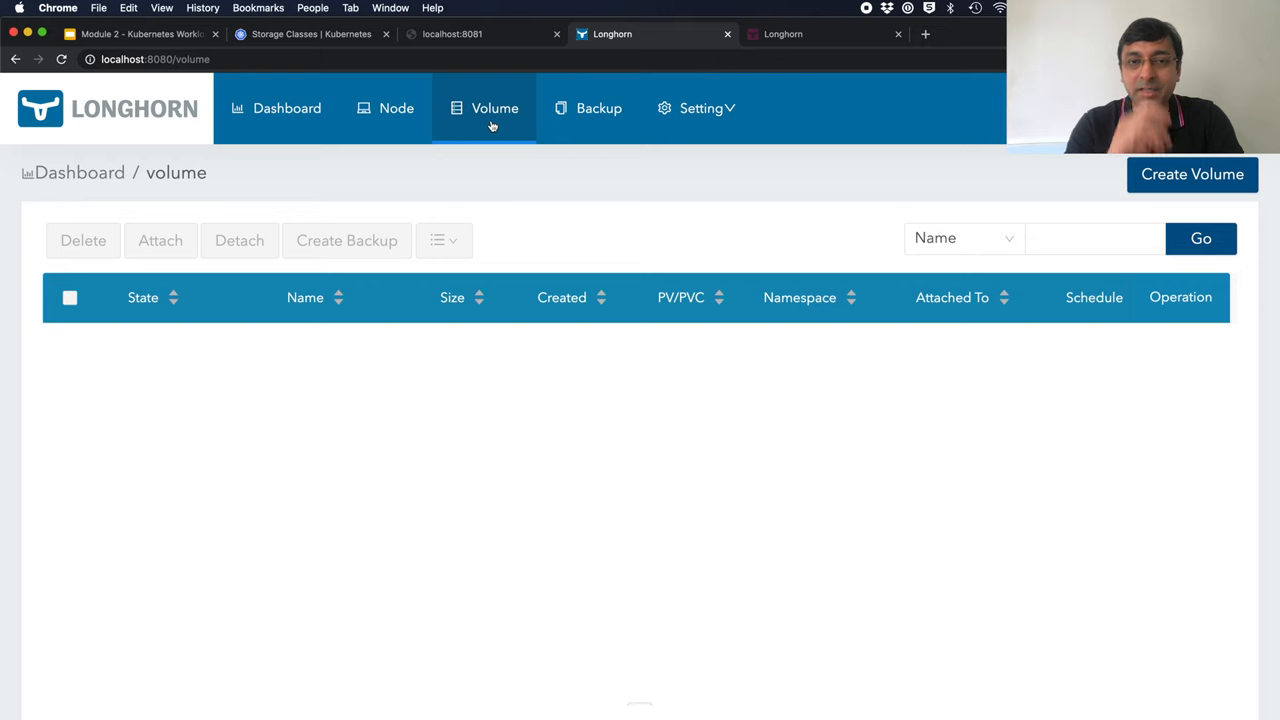